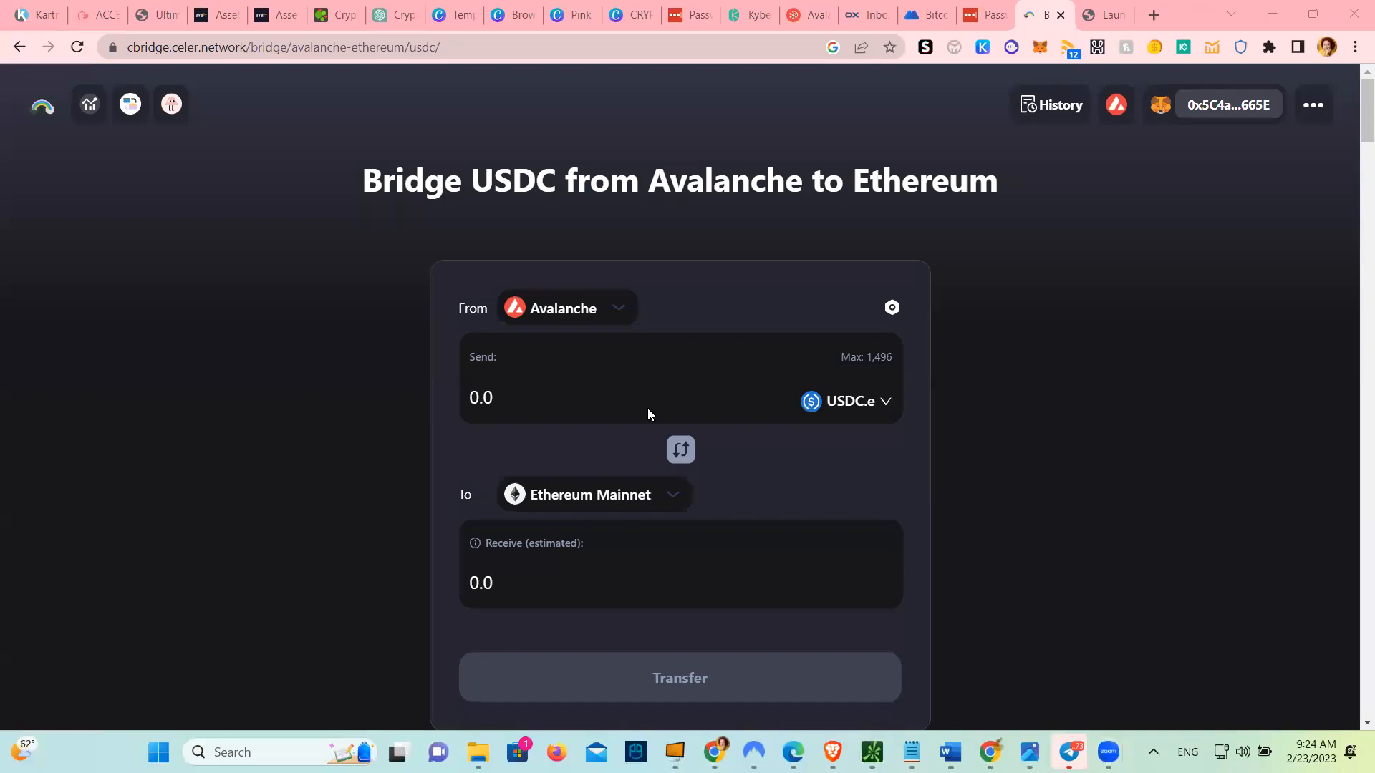
{"action": "mouse_move", "coordinate": [1025, 502]}
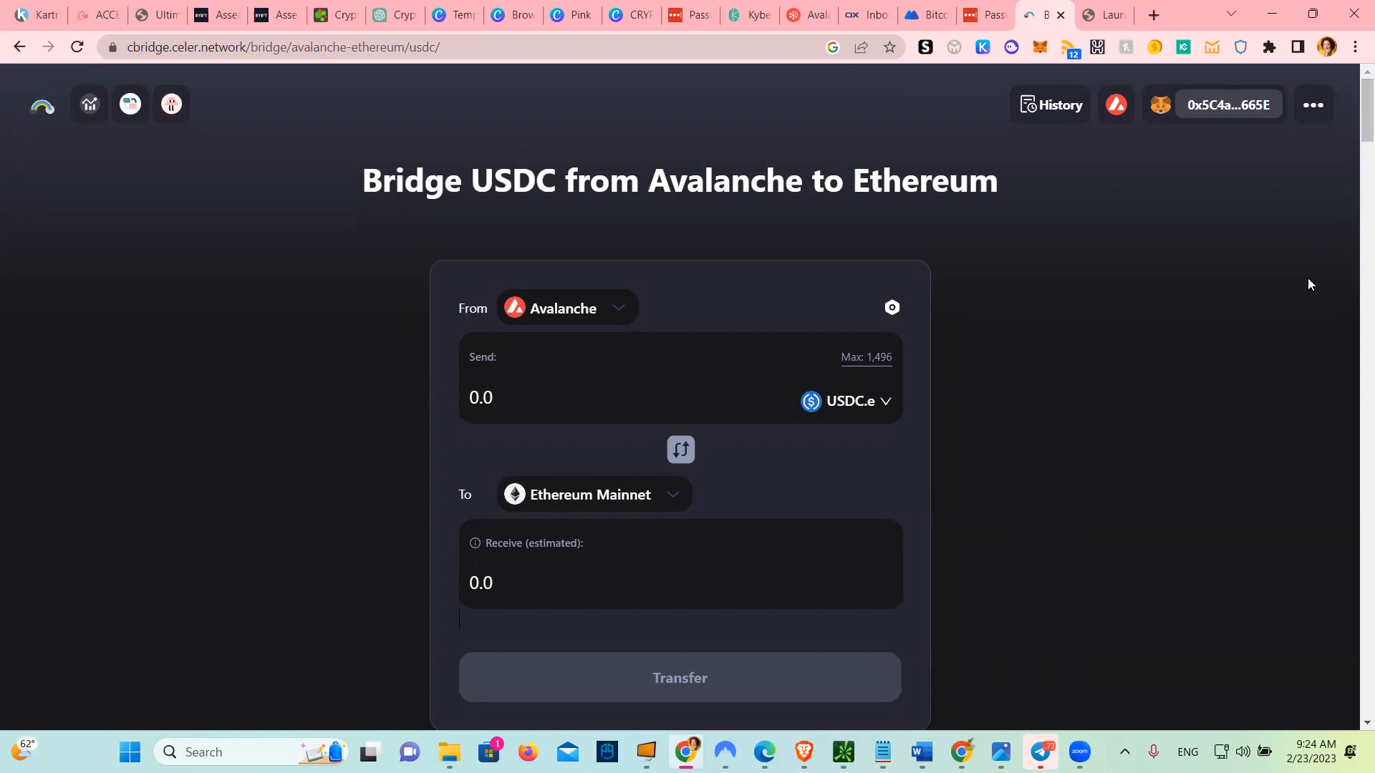
{"action": "mouse_move", "coordinate": [871, 369]}
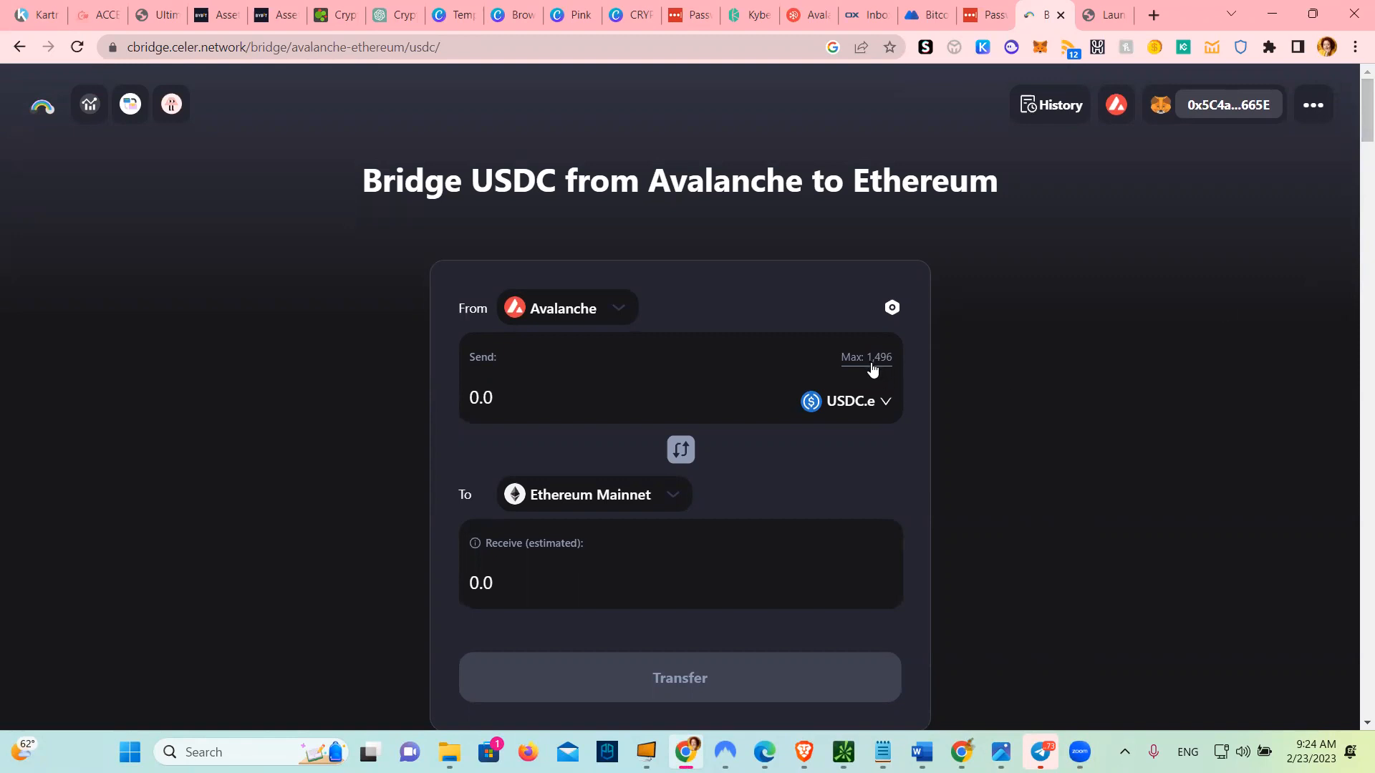
Fill the Send field with the full 1,496 USDC.e balance via Max.
{"action": "left_click", "coordinate": [865, 358]}
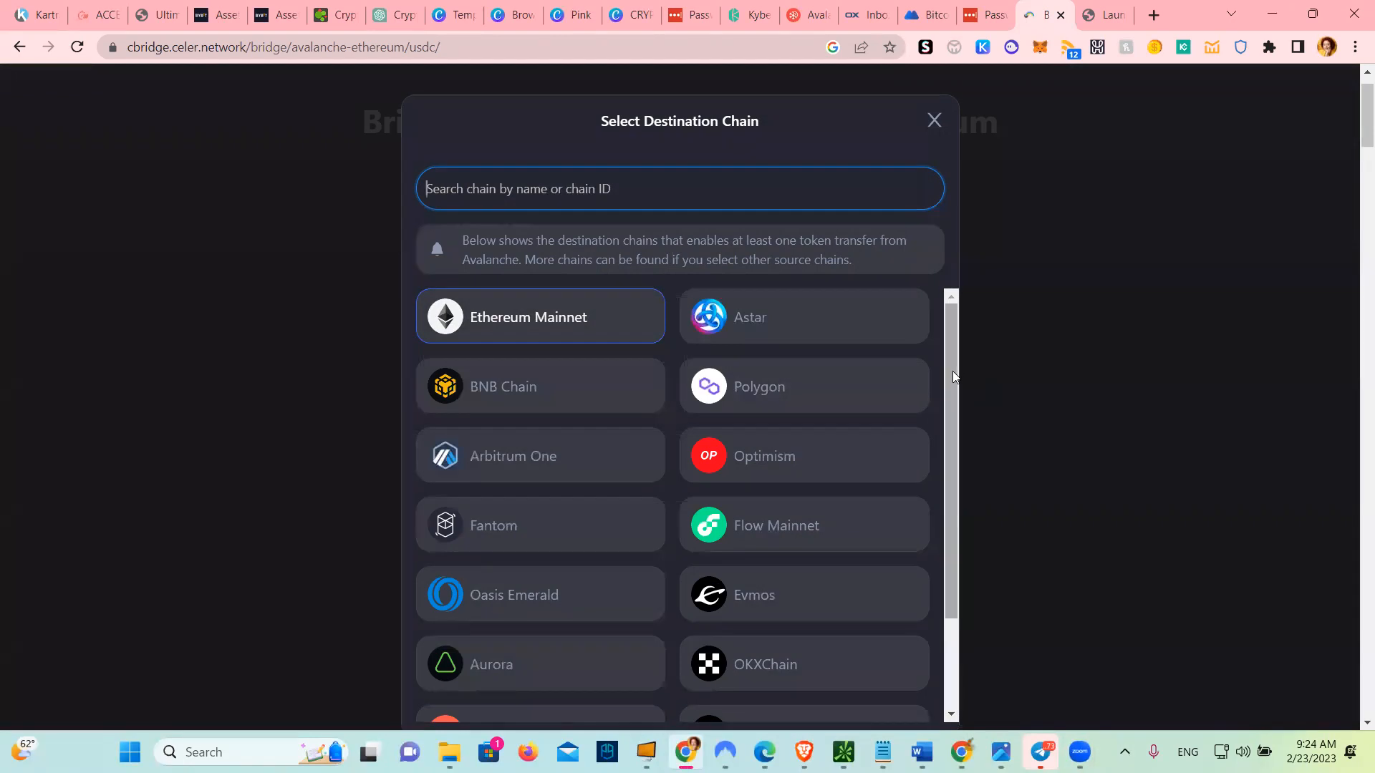
Review the Select Destination Chain list and close it, keeping Ethereum Mainnet as target.
{"action": "scroll", "scroll_direction": "down", "scroll_amount": 3}
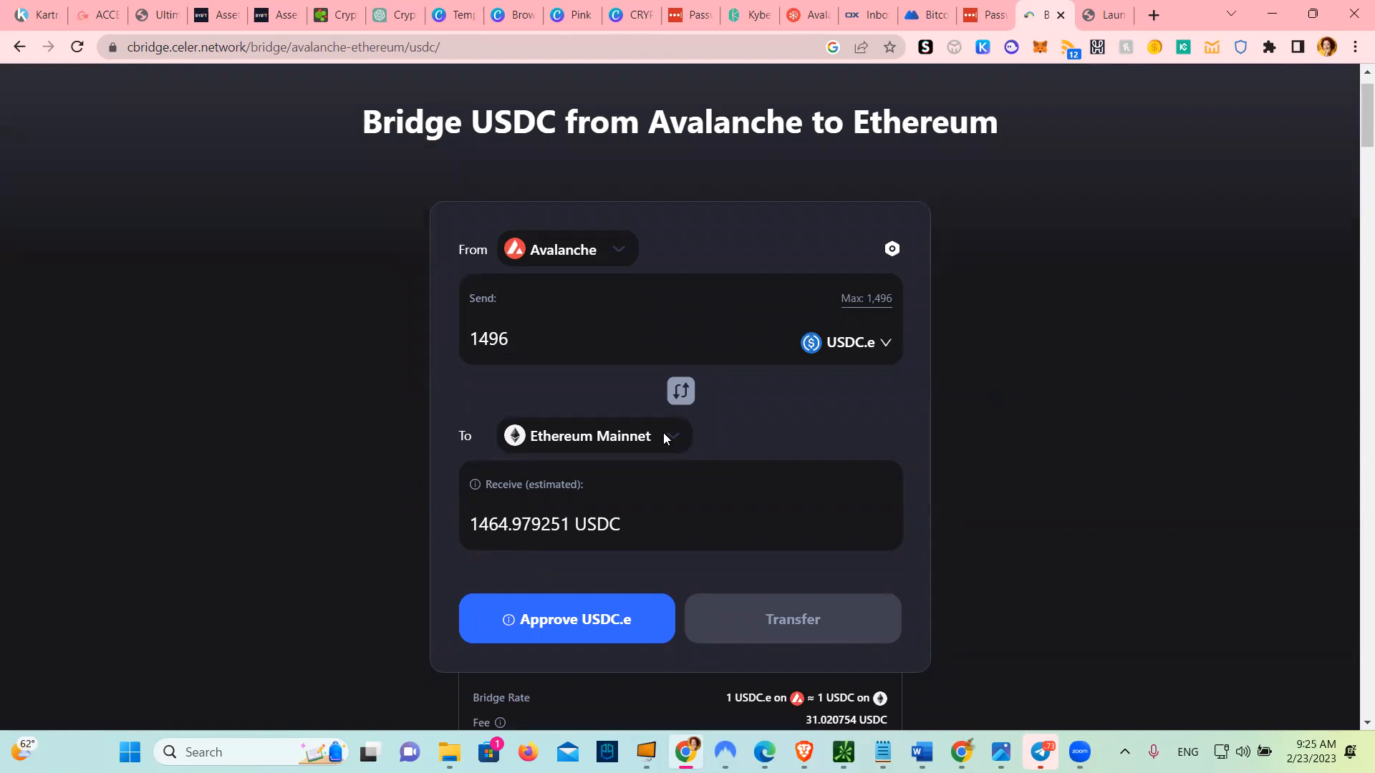
{"action": "left_click", "coordinate": [588, 435]}
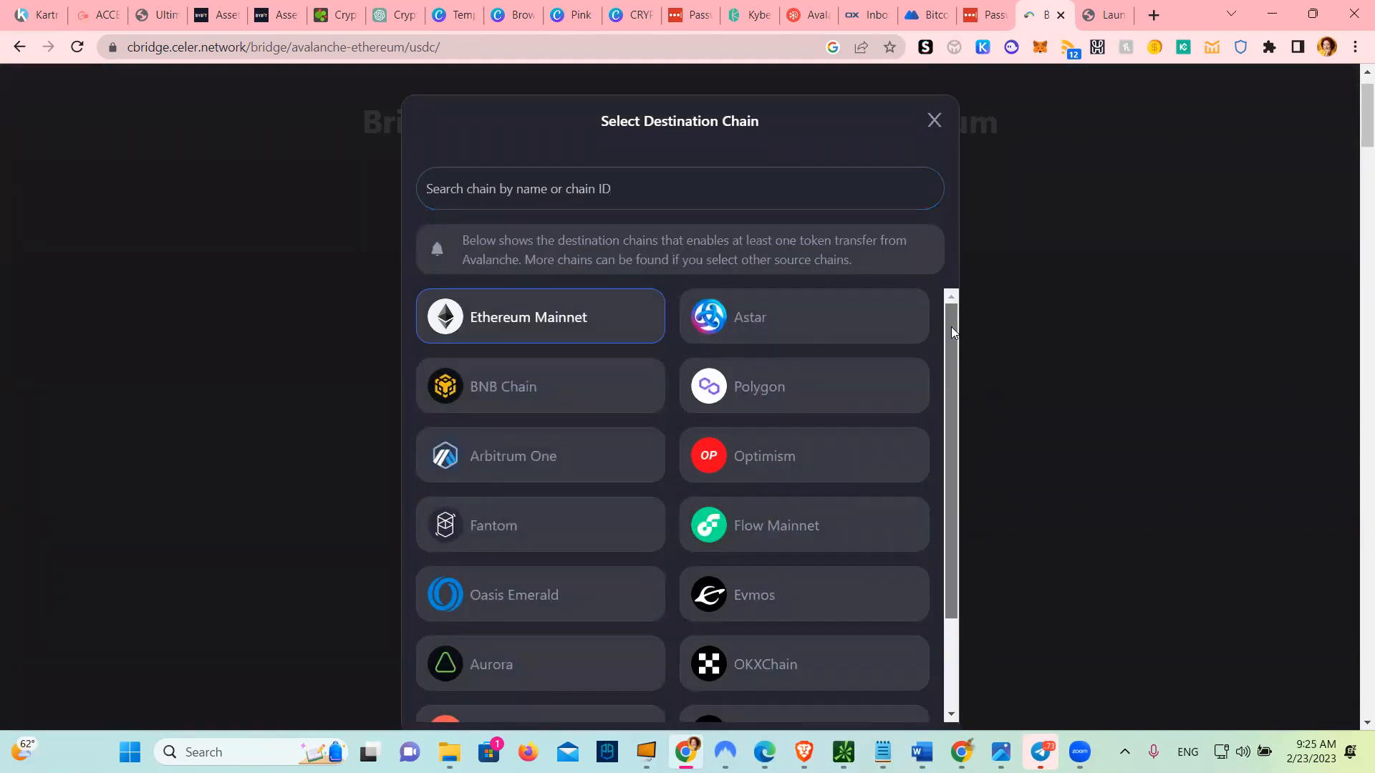
{"action": "scroll", "scroll_direction": "down", "scroll_amount": 3}
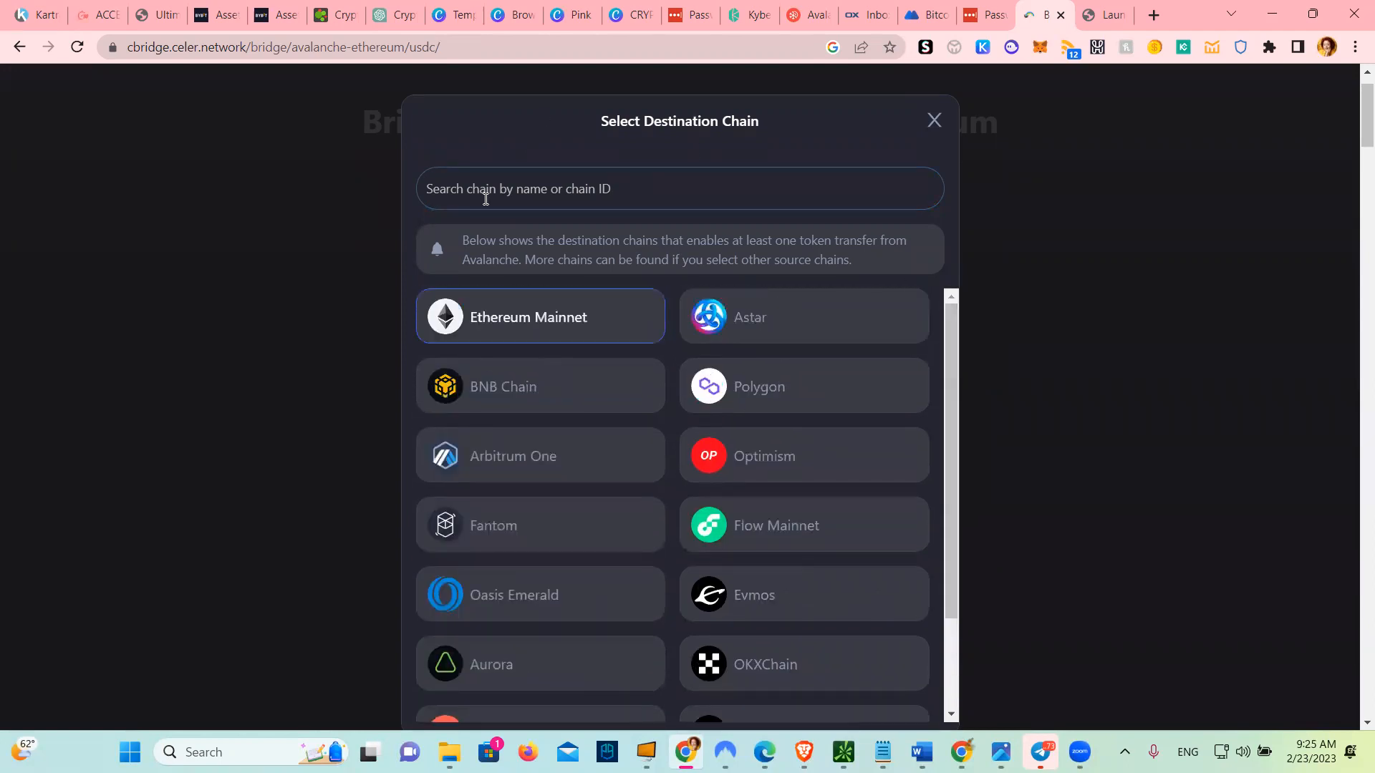
{"action": "left_click", "coordinate": [679, 187]}
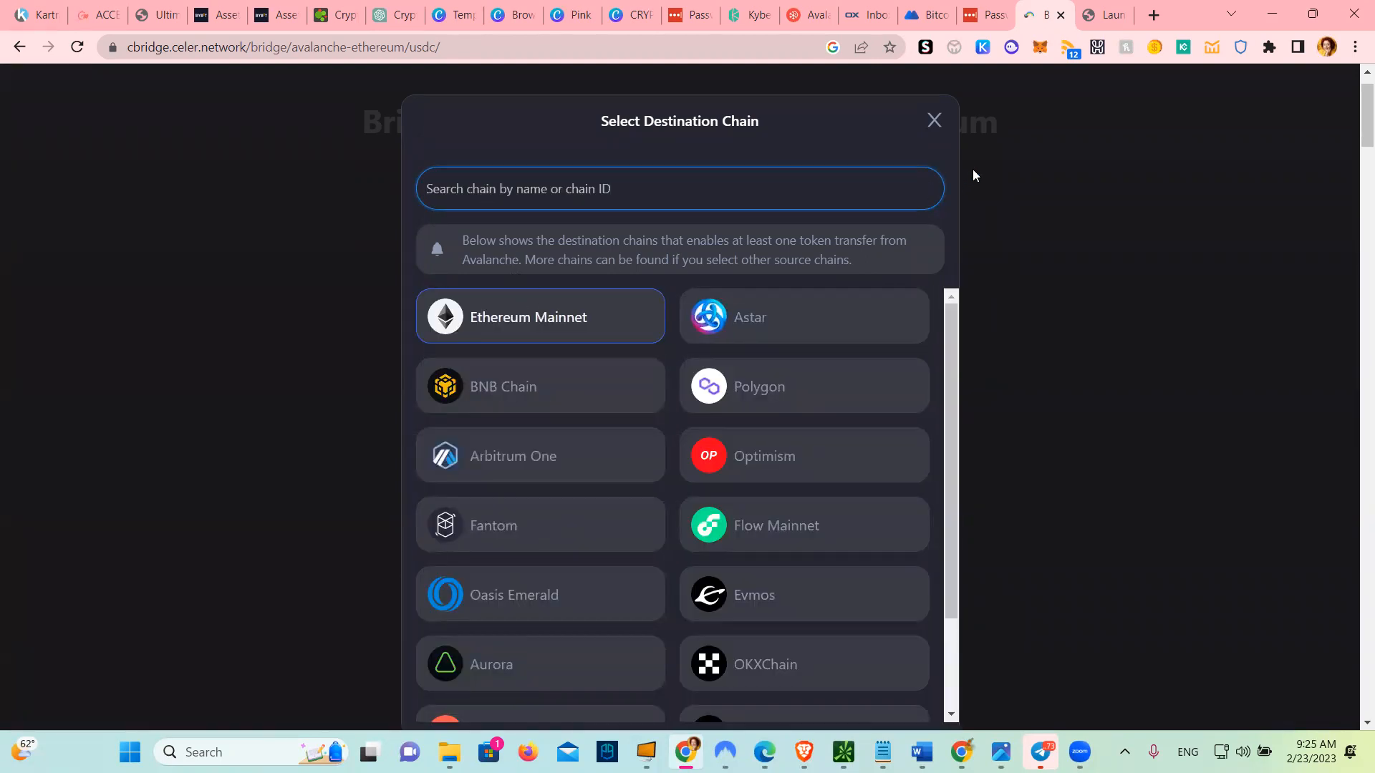
{"action": "left_click", "coordinate": [528, 316]}
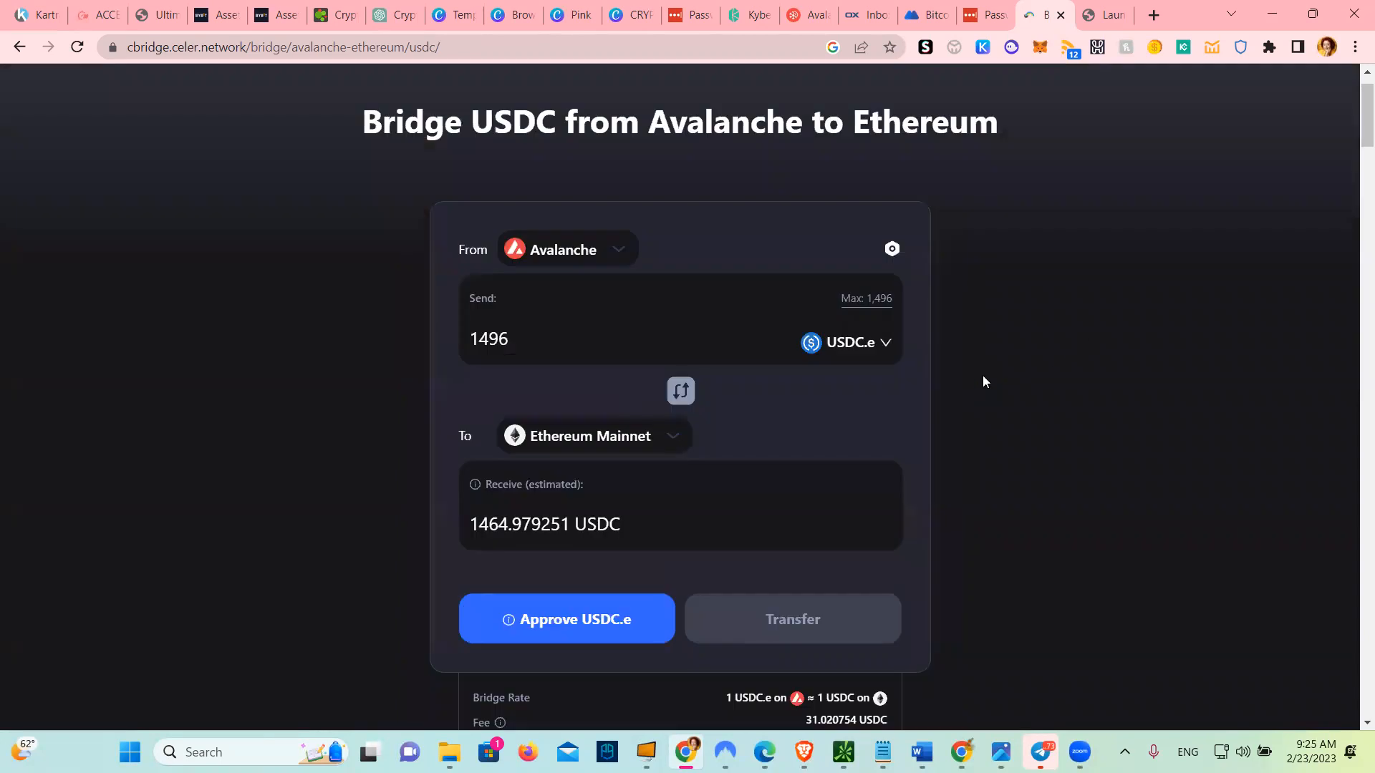
{"action": "mouse_move", "coordinate": [880, 416]}
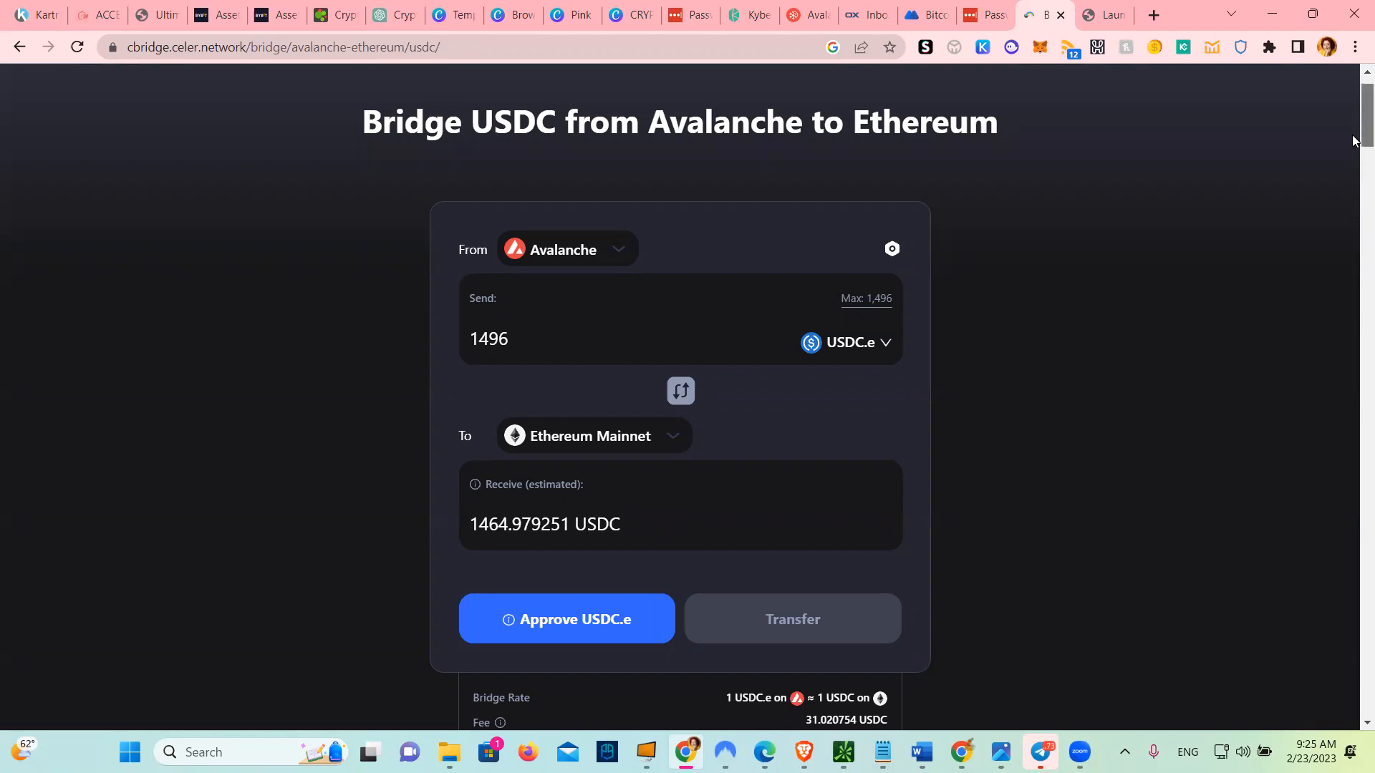
{"action": "scroll", "scroll_direction": "down", "scroll_amount": 3}
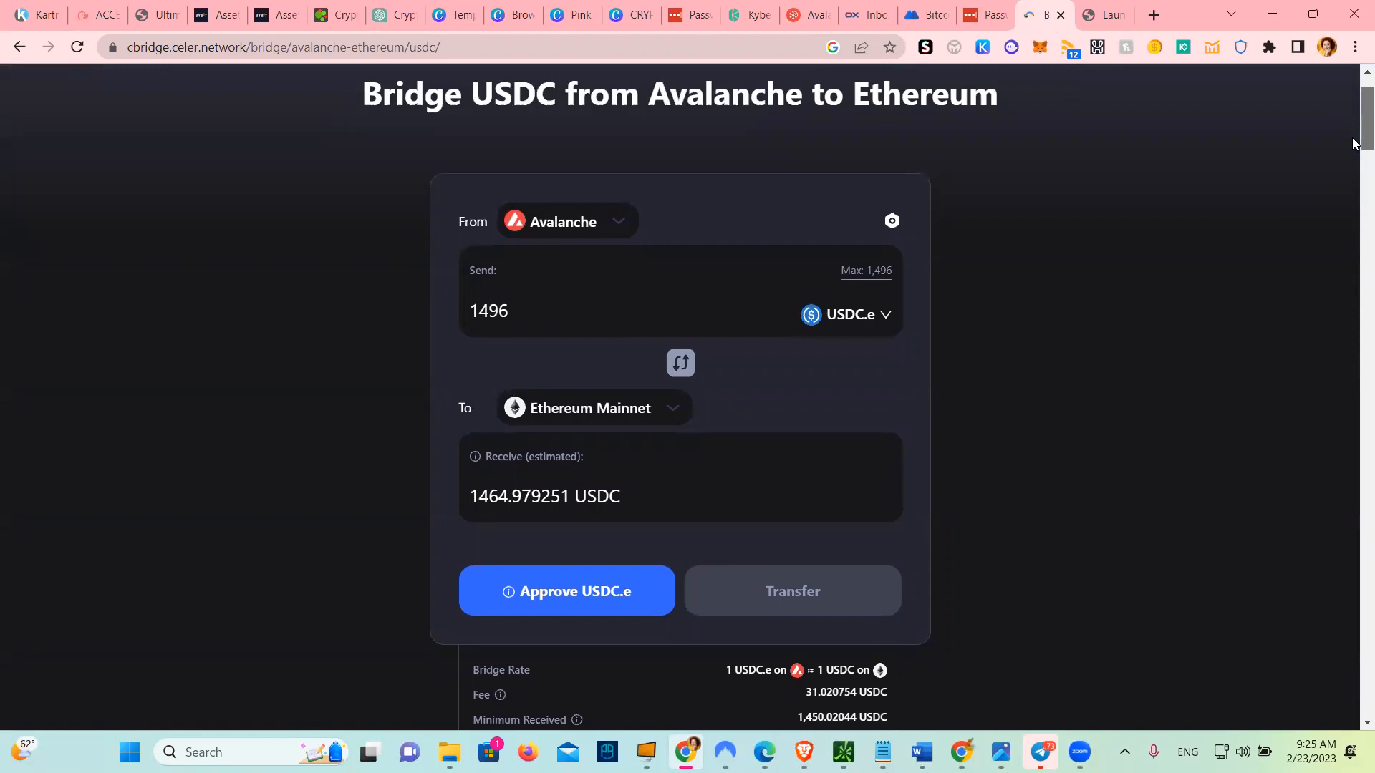
{"action": "scroll", "scroll_direction": "down", "scroll_amount": 3}
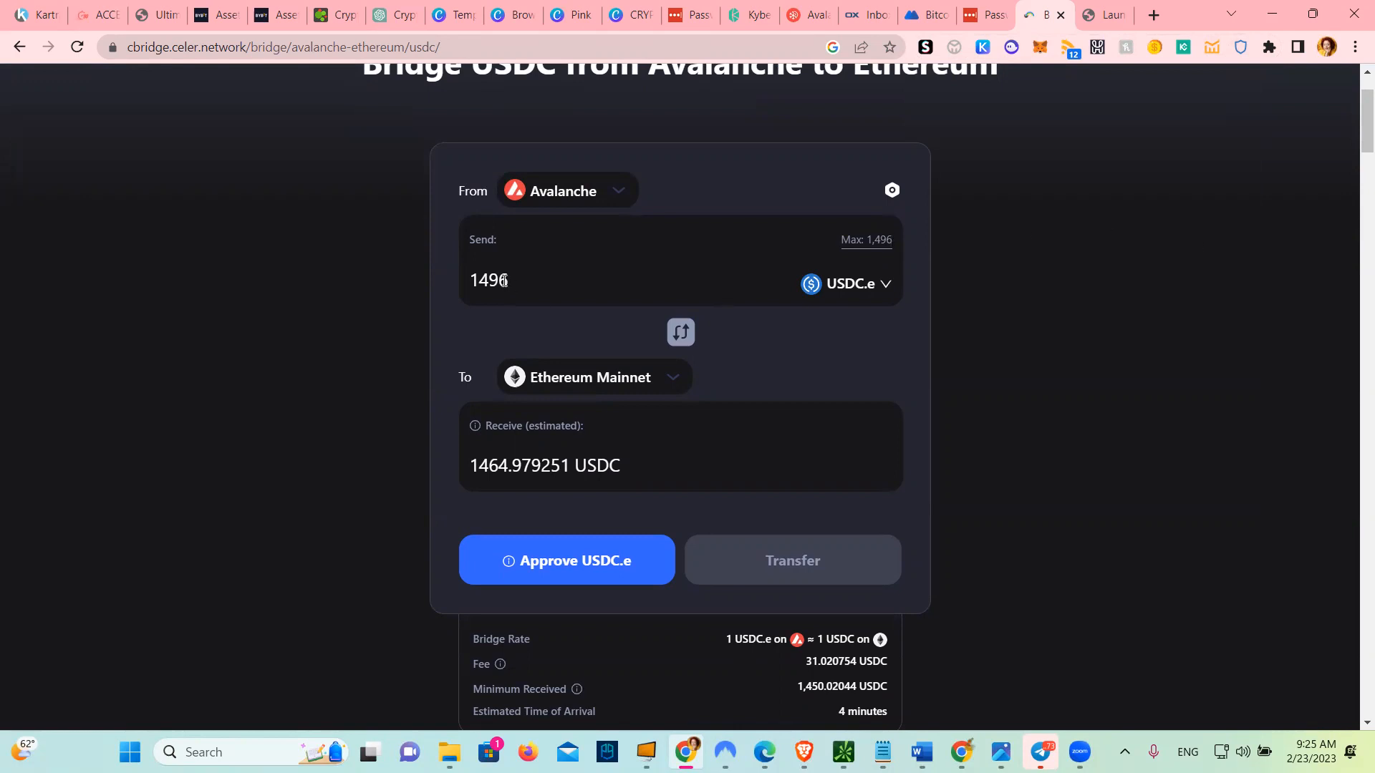
{"action": "mouse_move", "coordinate": [857, 260]}
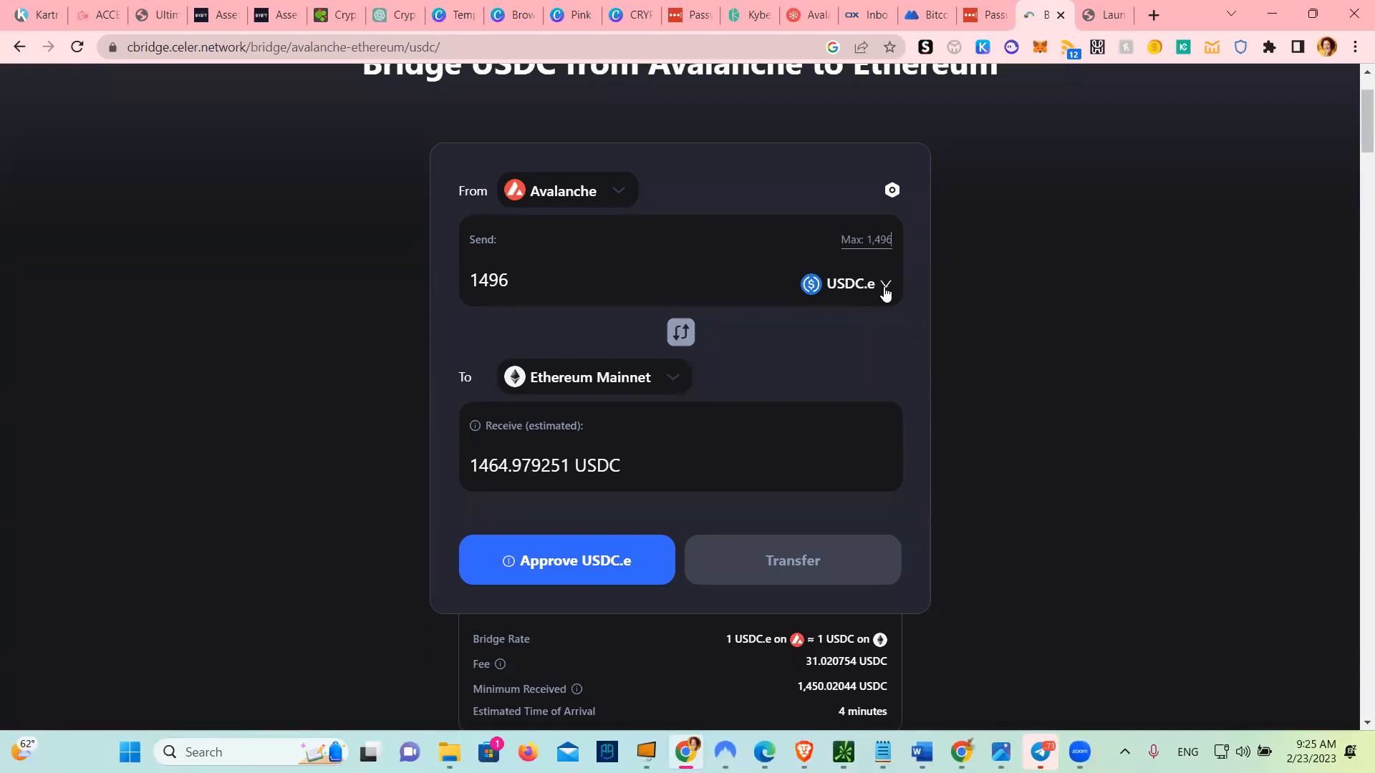
{"action": "mouse_move", "coordinate": [576, 198]}
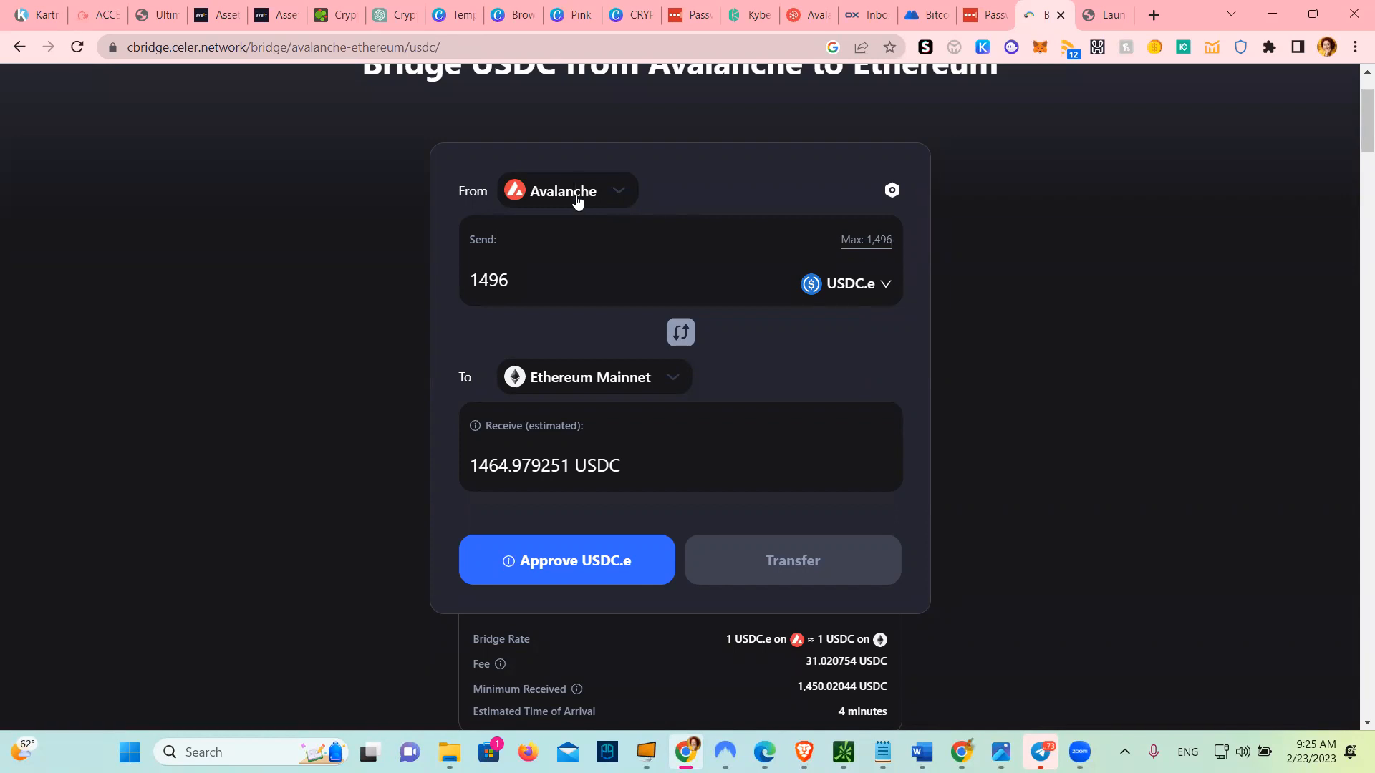
{"action": "left_click", "coordinate": [567, 191]}
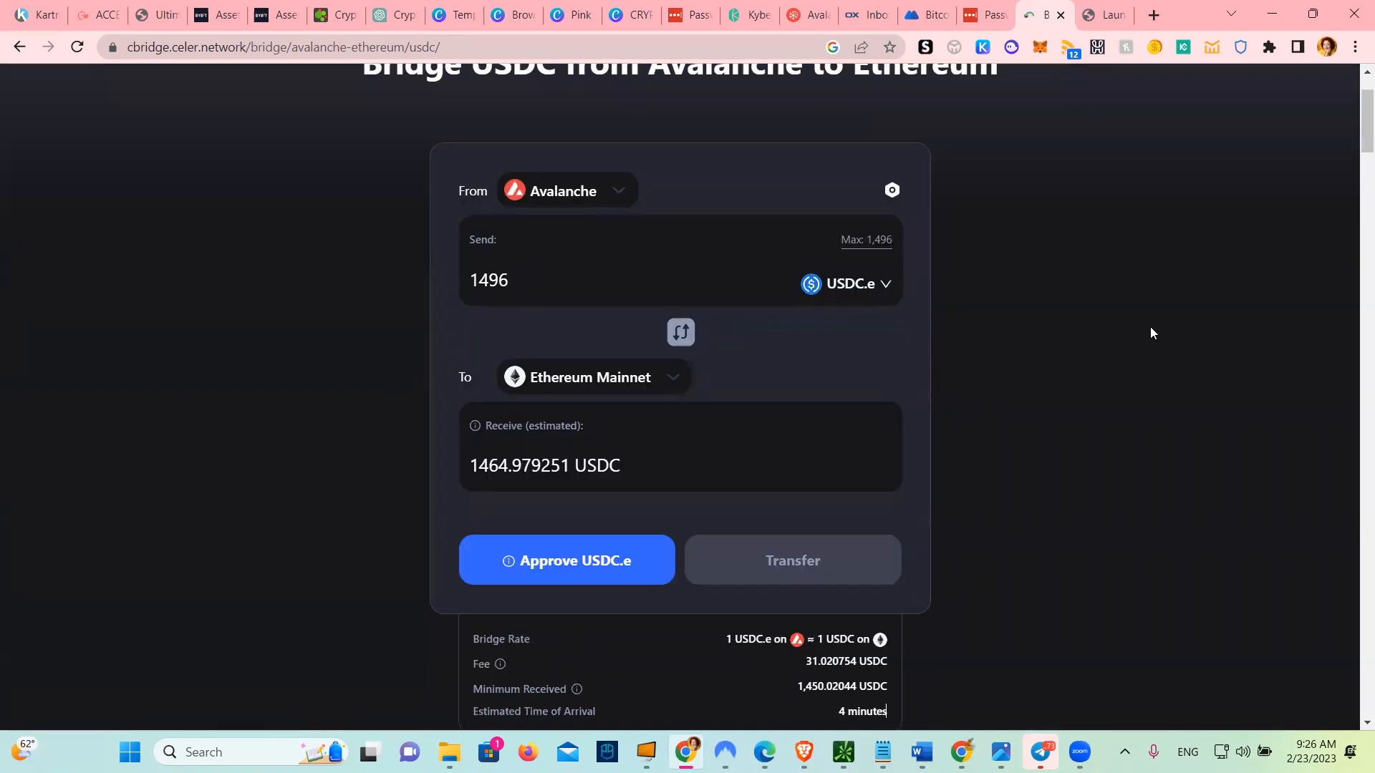
{"action": "mouse_move", "coordinate": [563, 376]}
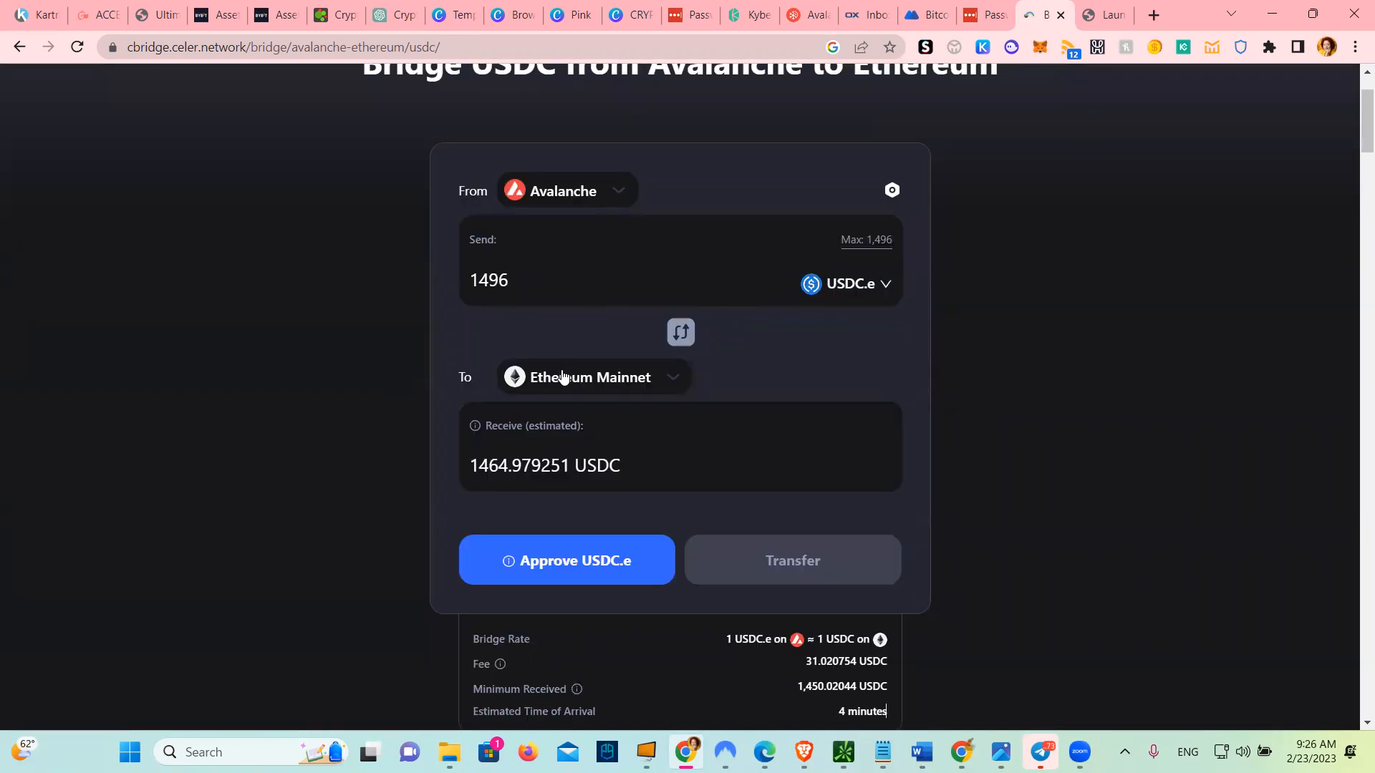
{"action": "left_click", "coordinate": [592, 376]}
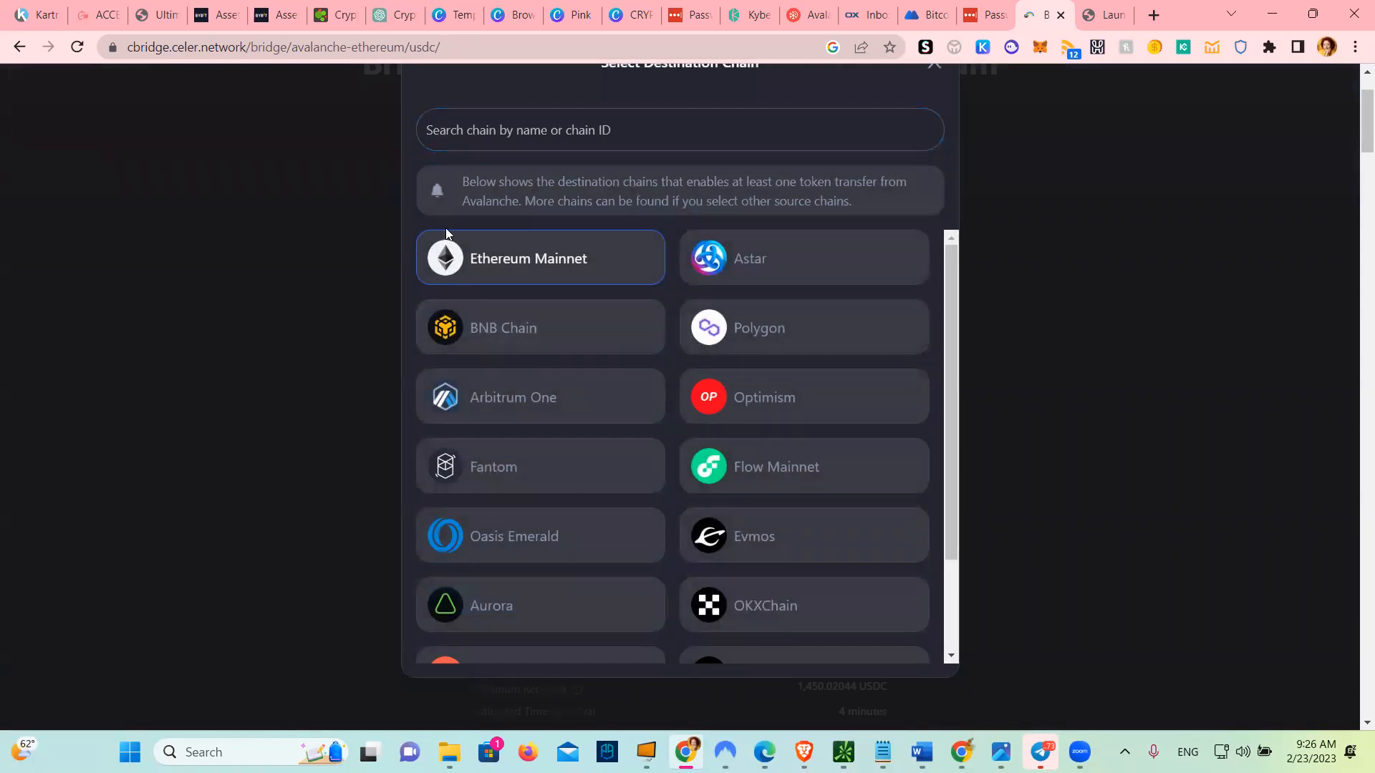
{"action": "left_click", "coordinate": [541, 258]}
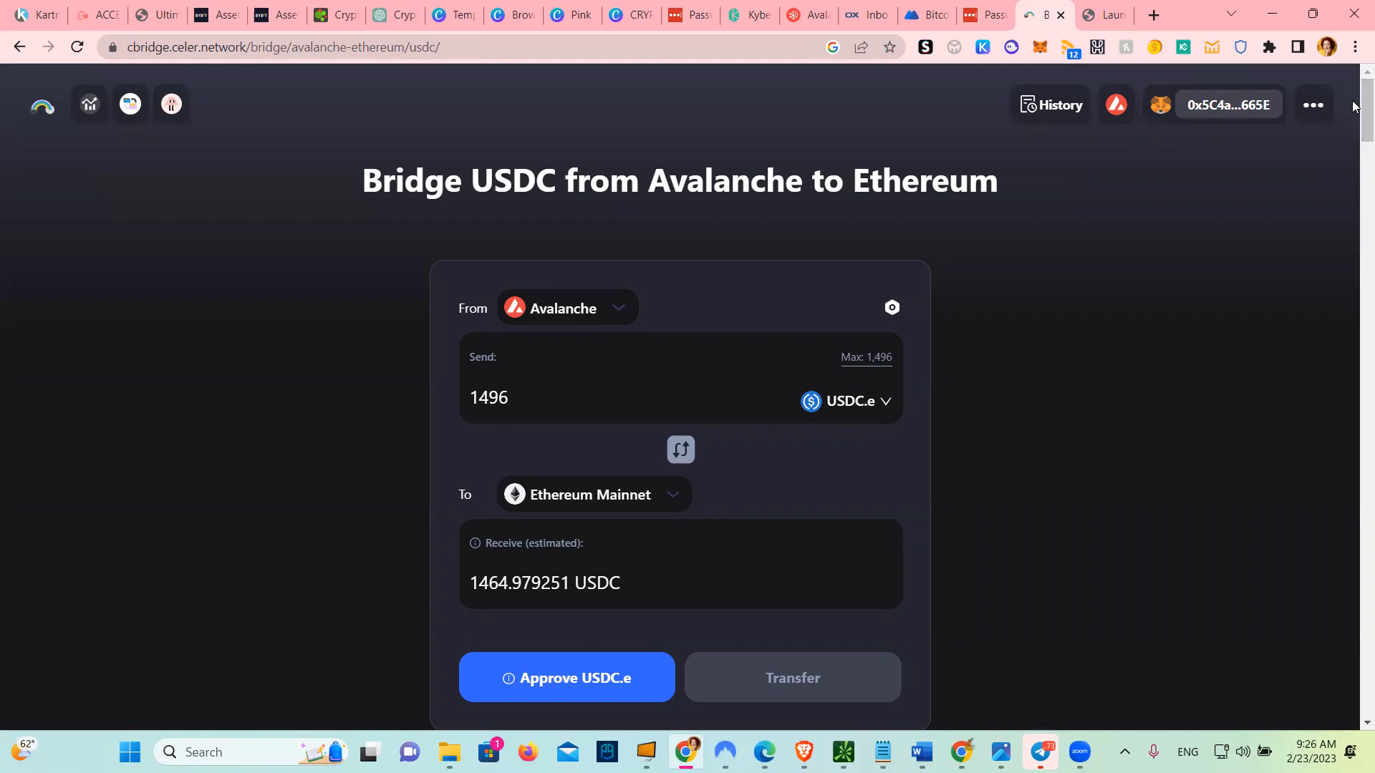
{"action": "scroll", "scroll_direction": "down", "scroll_amount": 3}
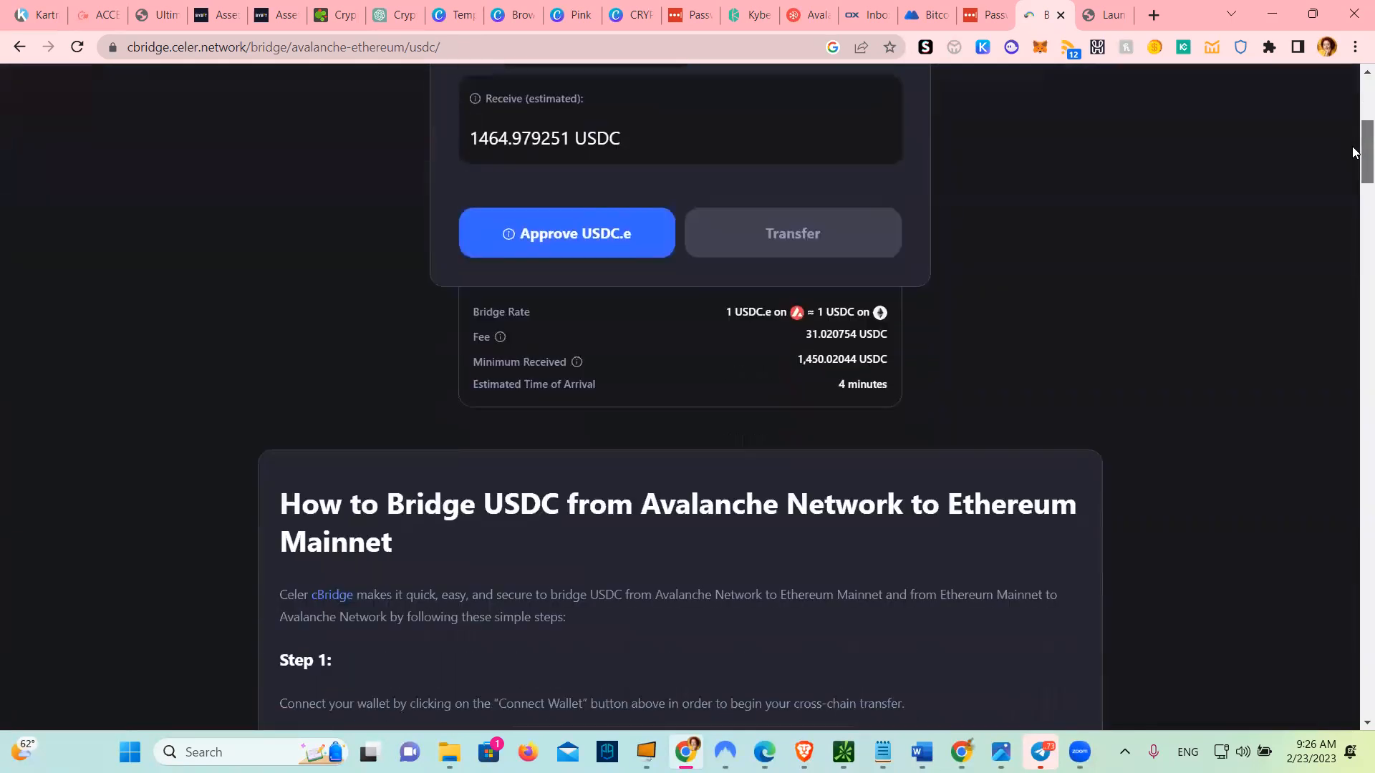
{"action": "scroll", "scroll_direction": "down", "scroll_amount": 3}
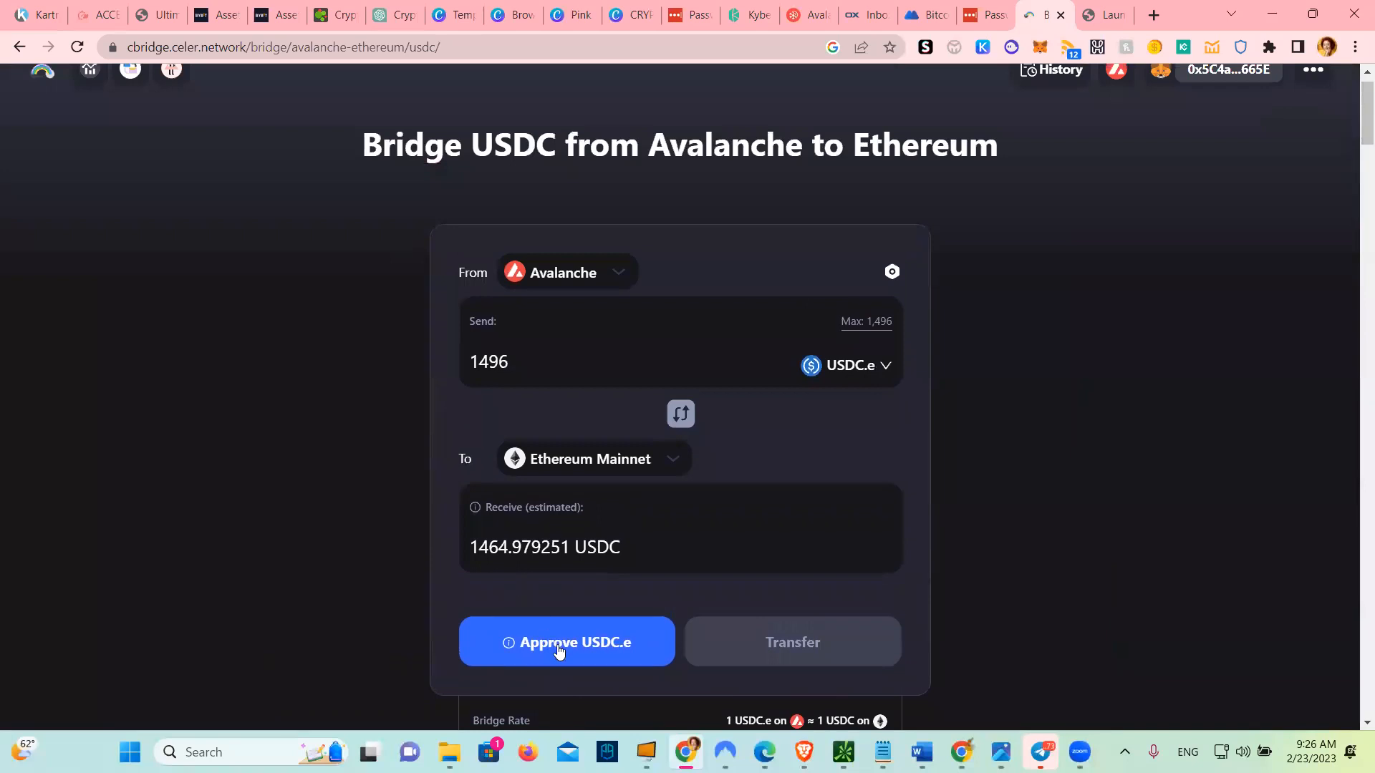
Approve USDC.e spending for the bridge and confirm the permission in Trust Wallet.
{"action": "left_click", "coordinate": [567, 642]}
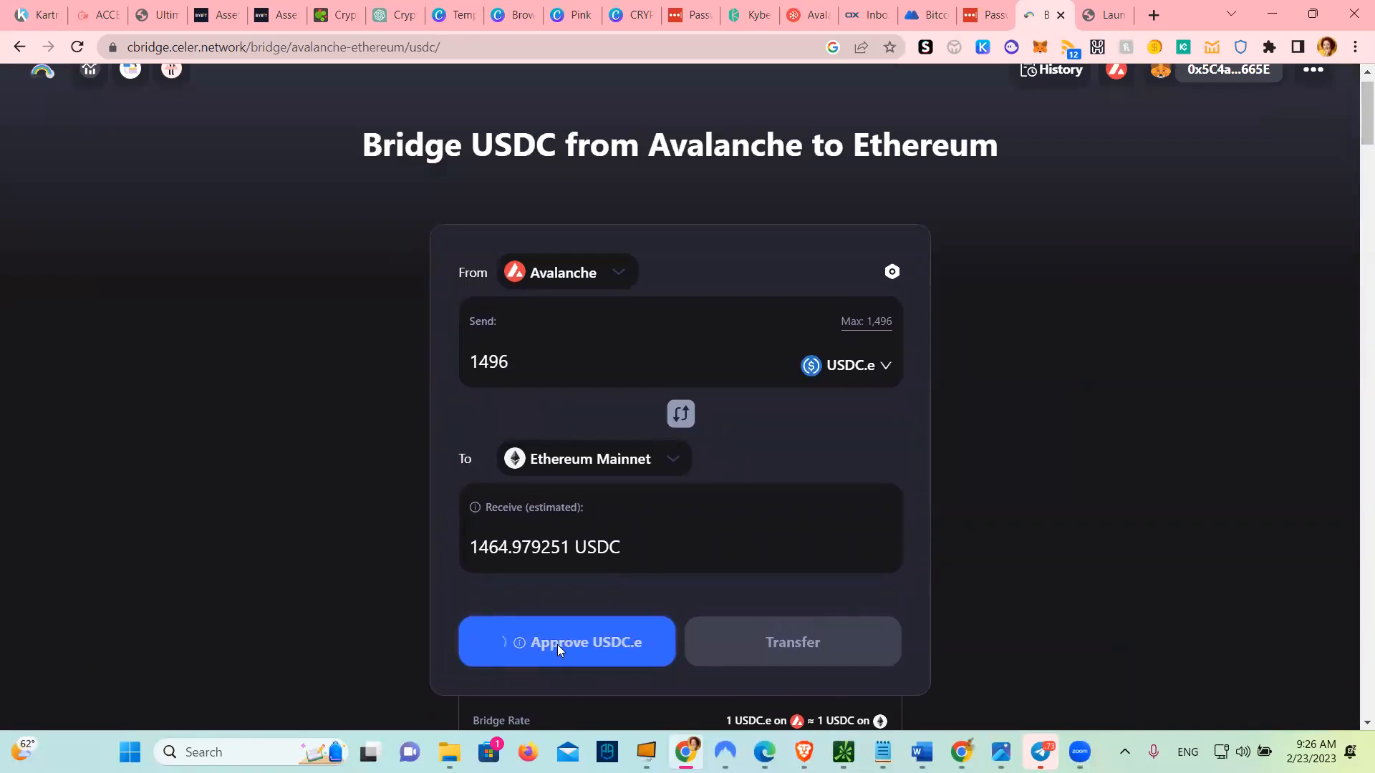
{"action": "left_click", "coordinate": [567, 642]}
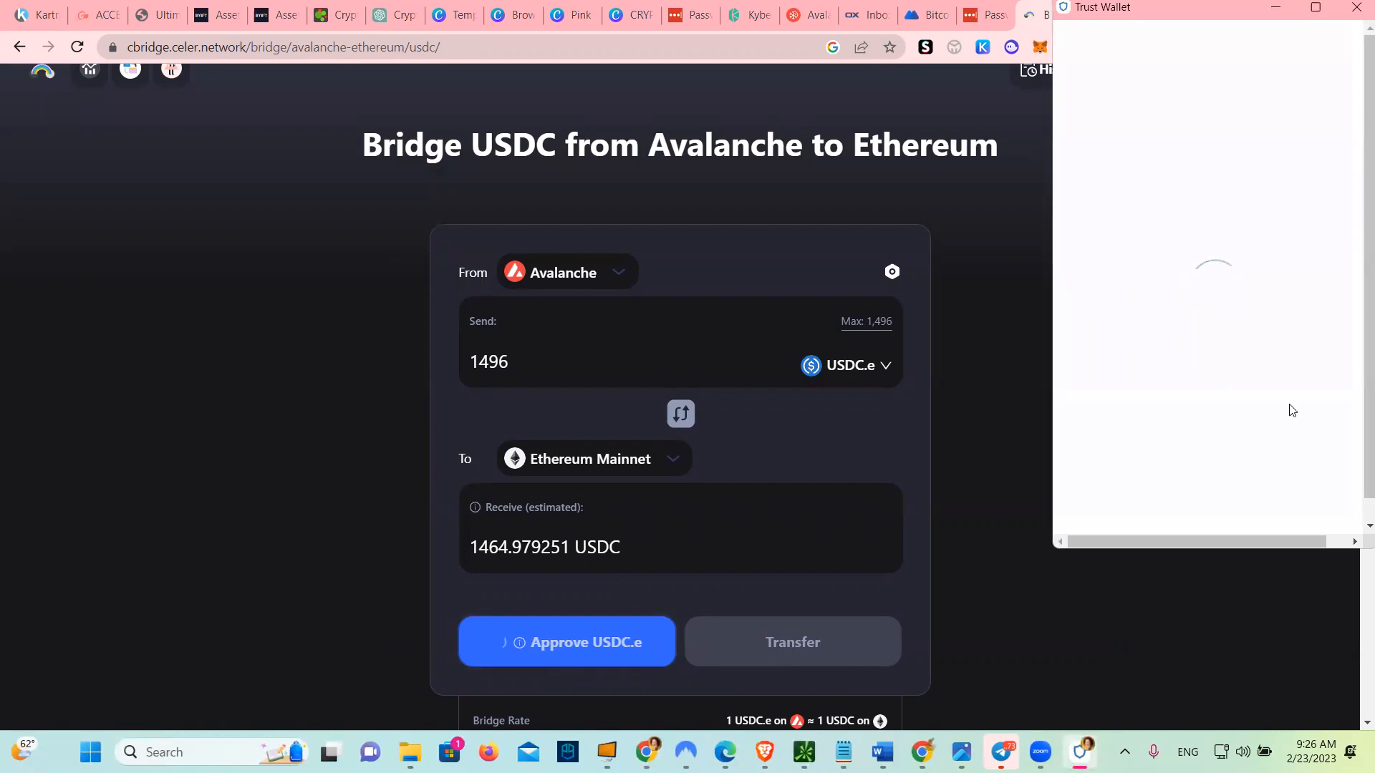
{"action": "left_click", "coordinate": [567, 642]}
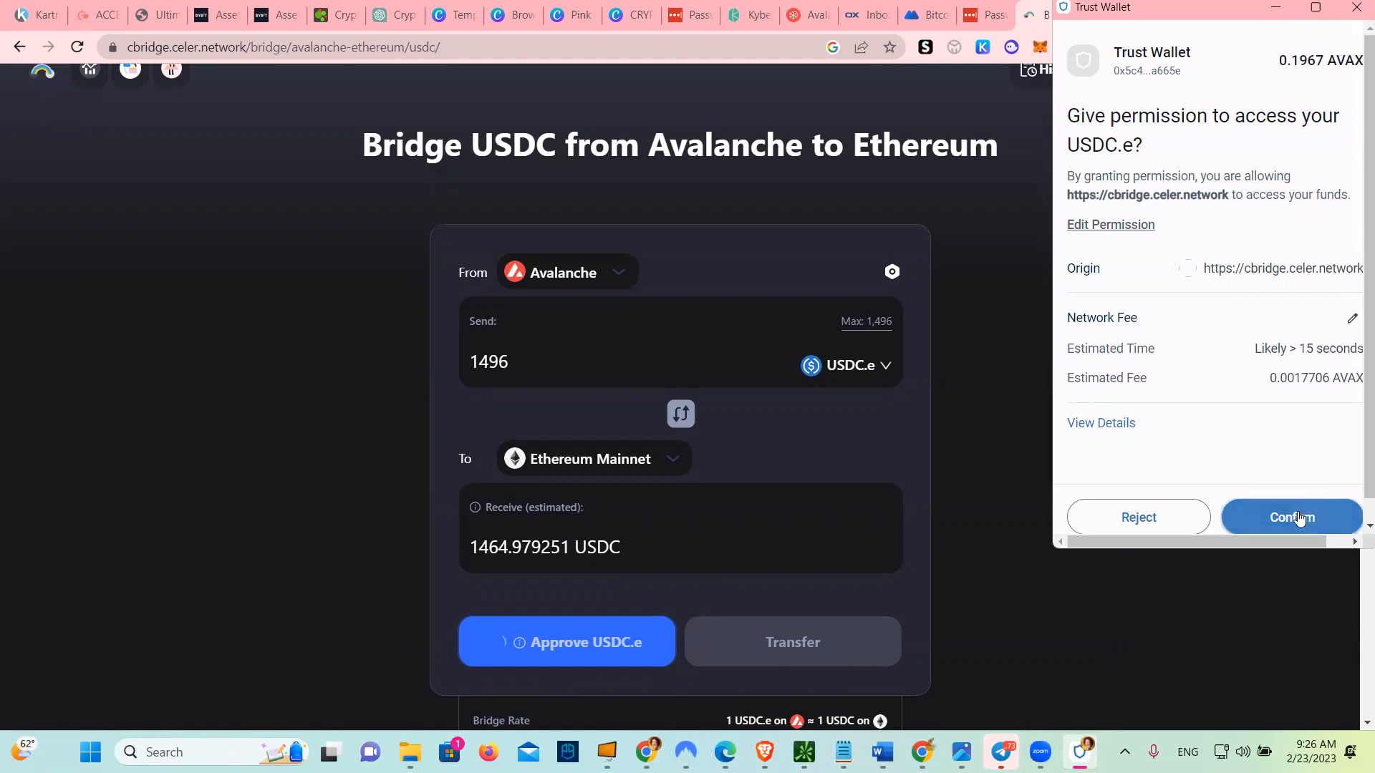
{"action": "left_click", "coordinate": [1290, 517]}
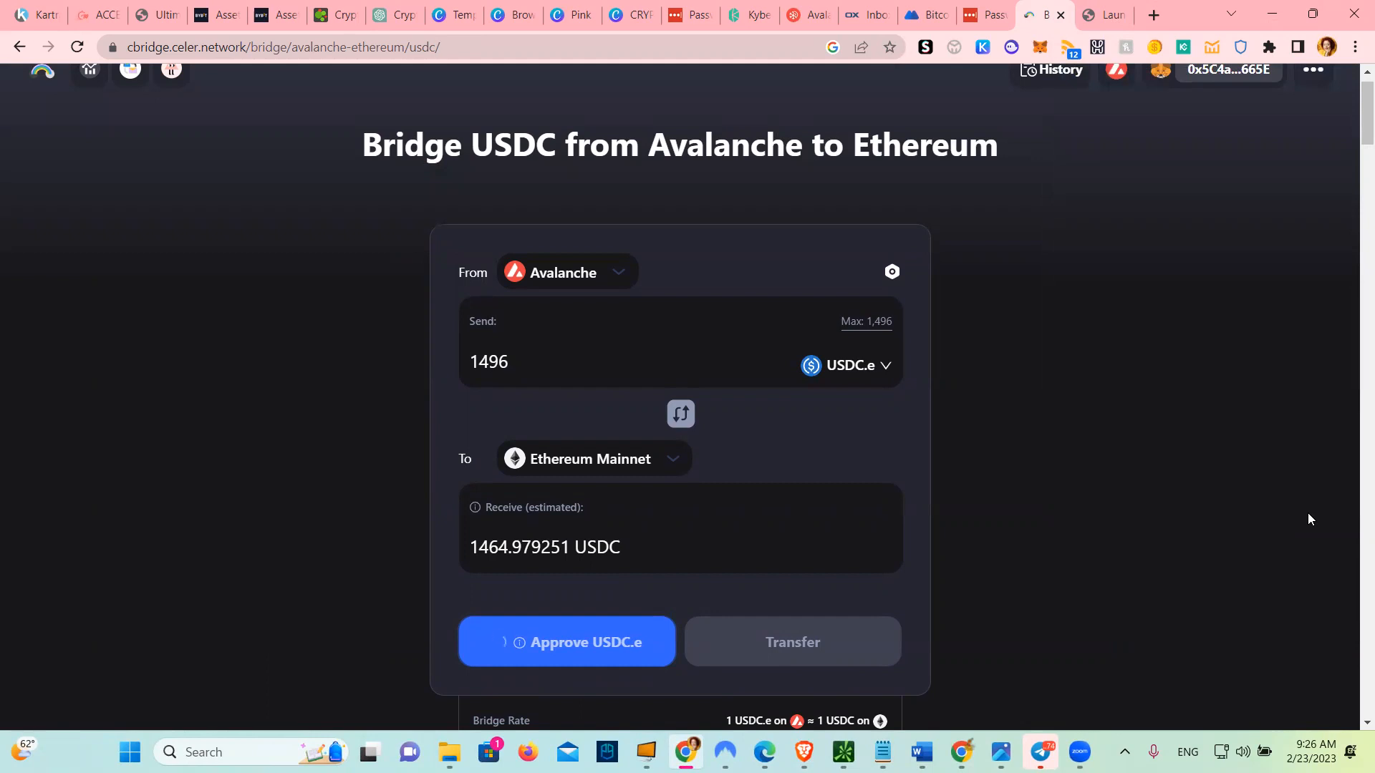
{"action": "left_click", "coordinate": [566, 642]}
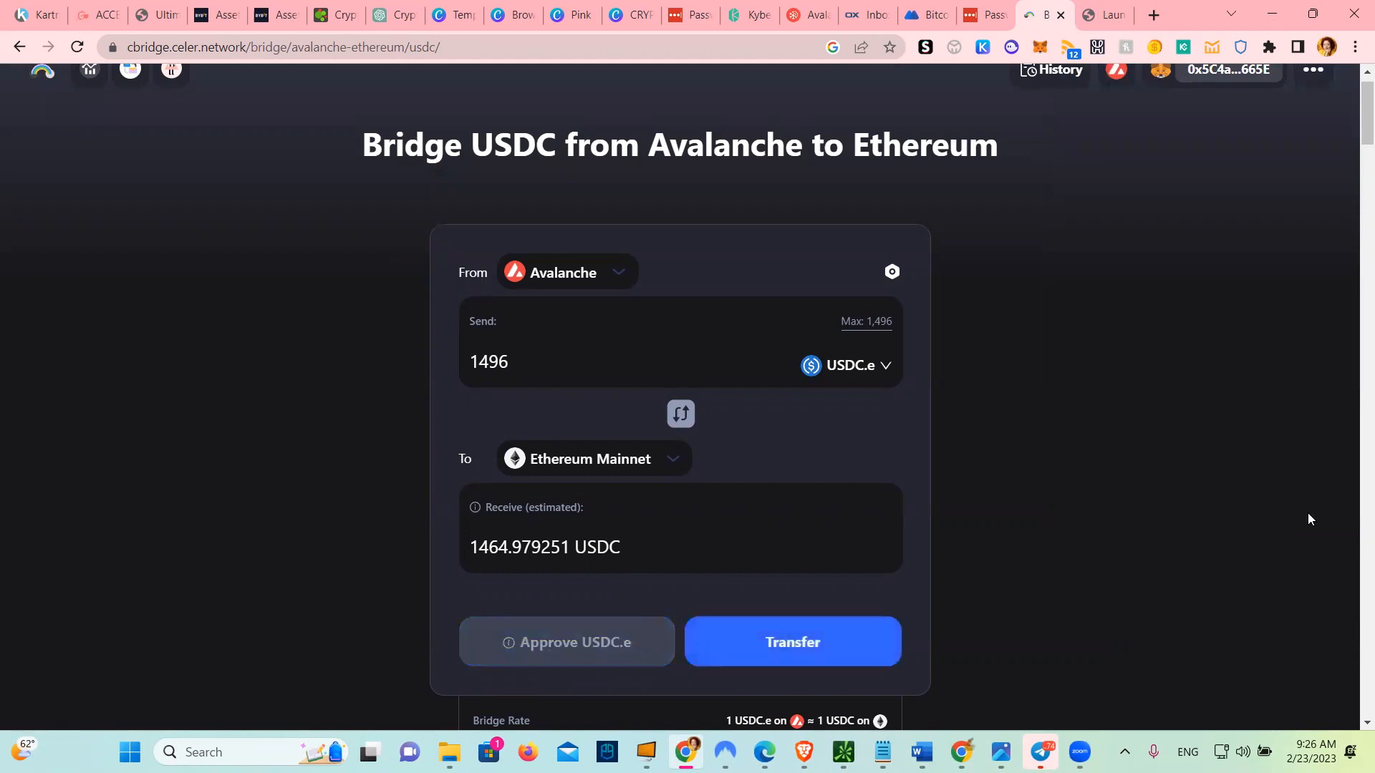
{"action": "mouse_move", "coordinate": [1240, 47]}
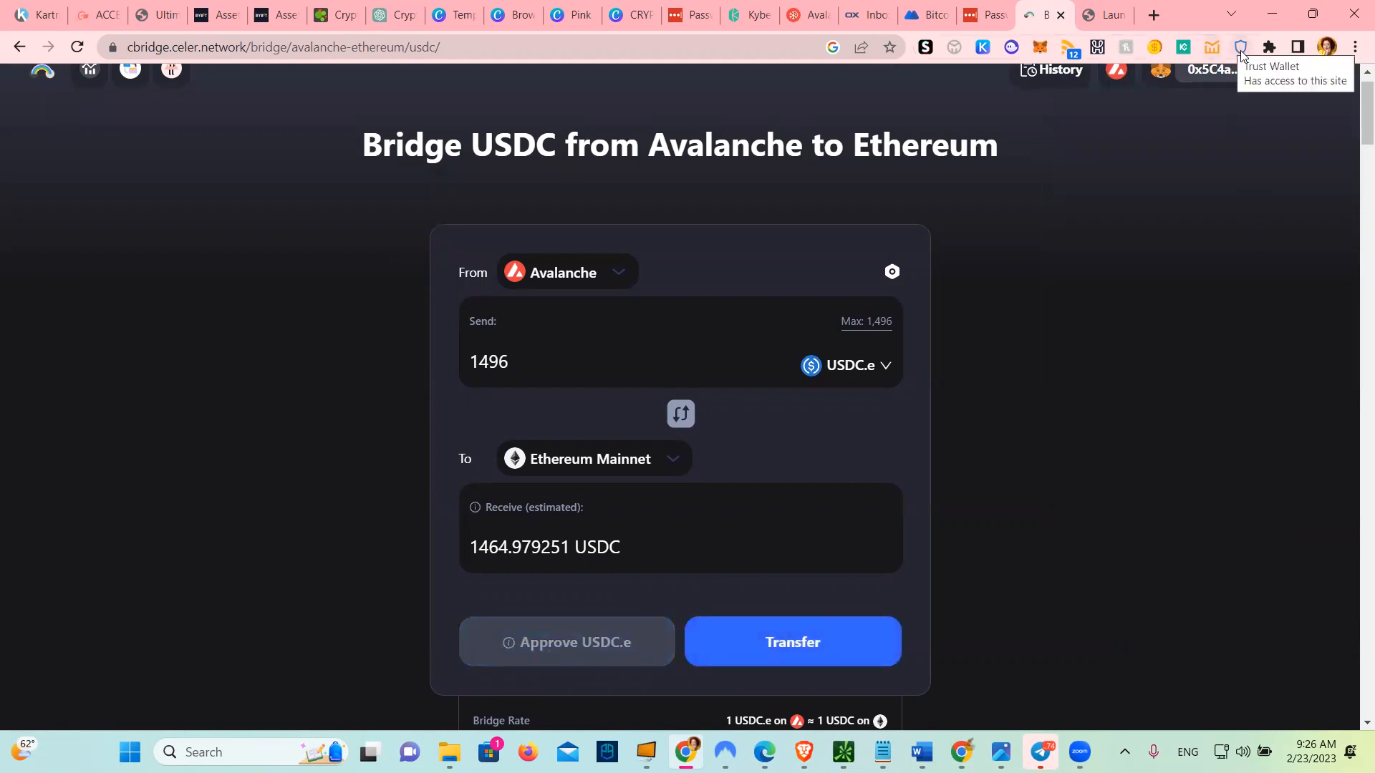
View the Trust Wallet overview showing 1,496 USDC.e worth about $1,497.
{"action": "left_click", "coordinate": [1240, 47]}
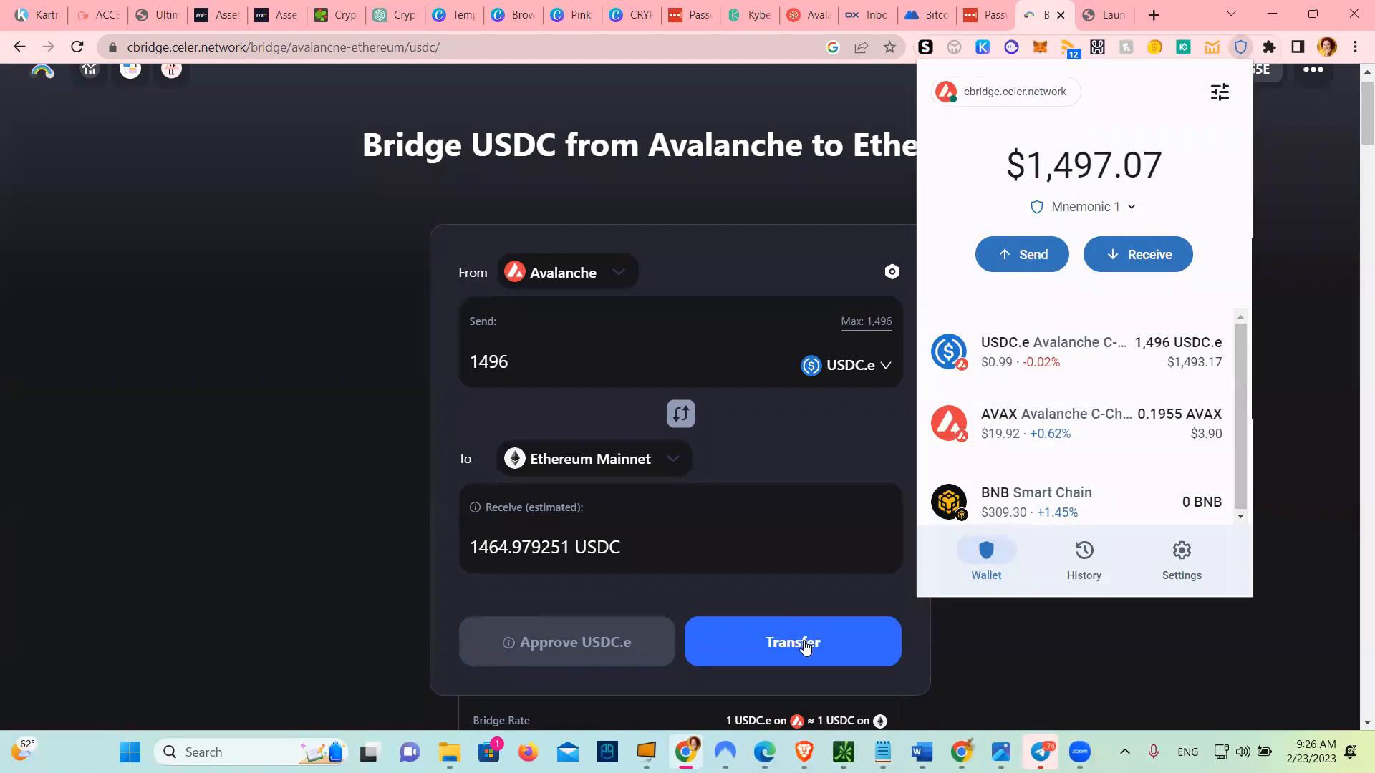
Transfer 1496 USDC.e to Ethereum Mainnet, confirming the contract transaction in Trust Wallet.
{"action": "left_click", "coordinate": [790, 641]}
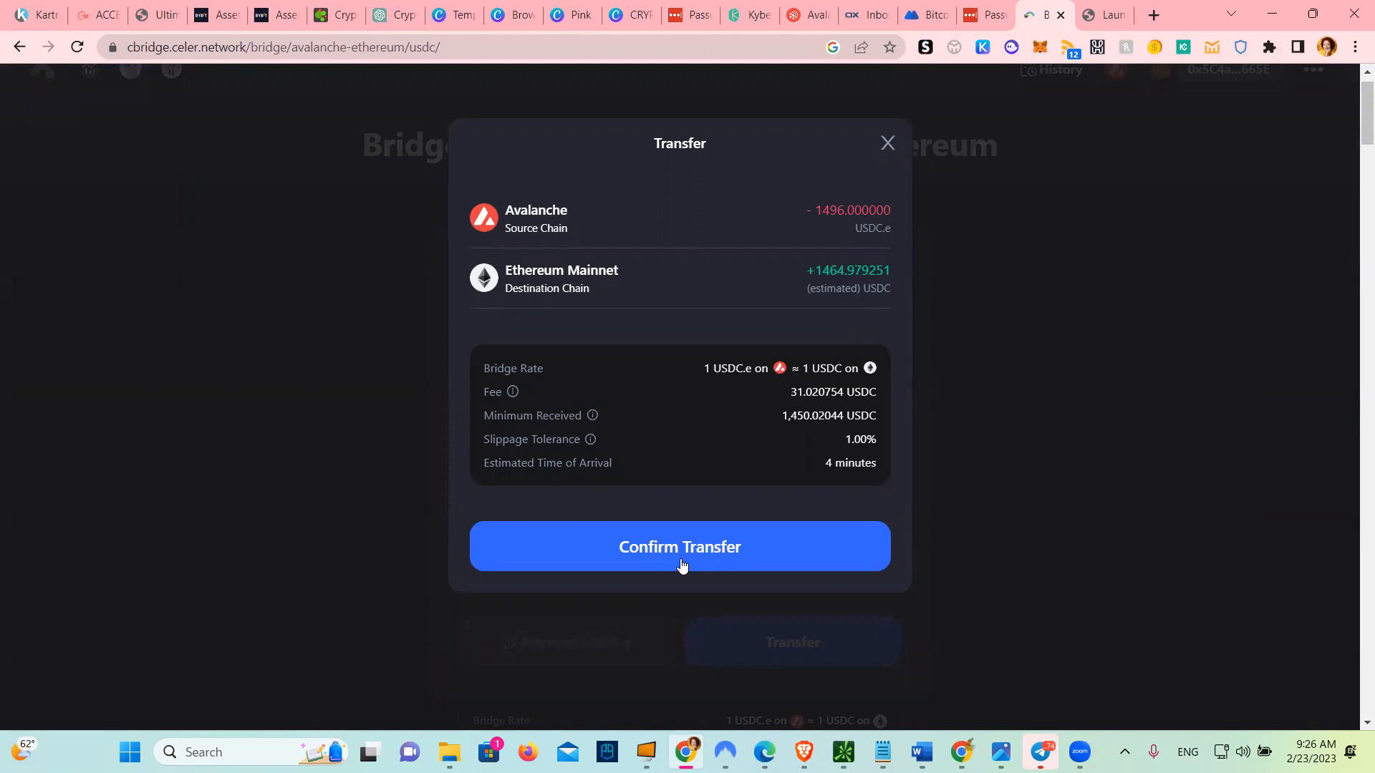
{"action": "left_click", "coordinate": [679, 546]}
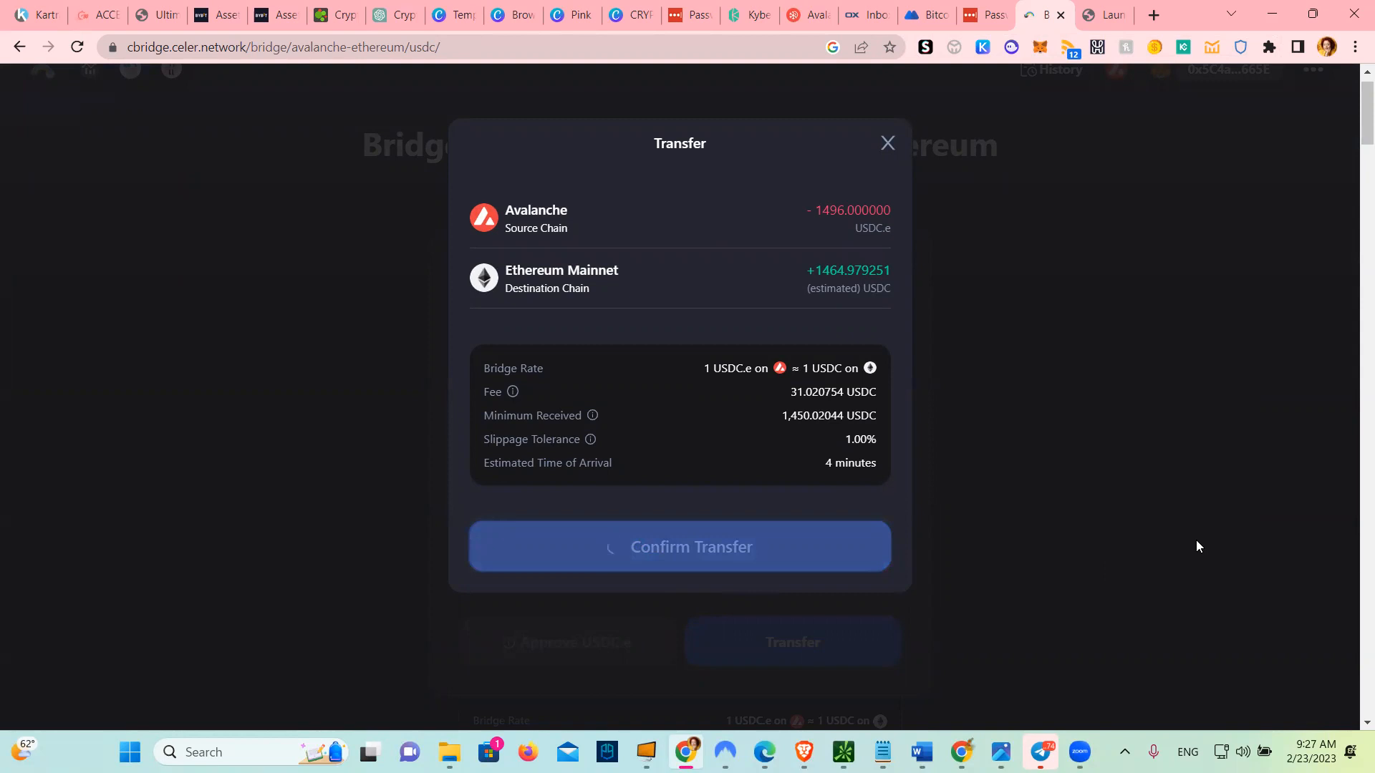
{"action": "left_click", "coordinate": [679, 546]}
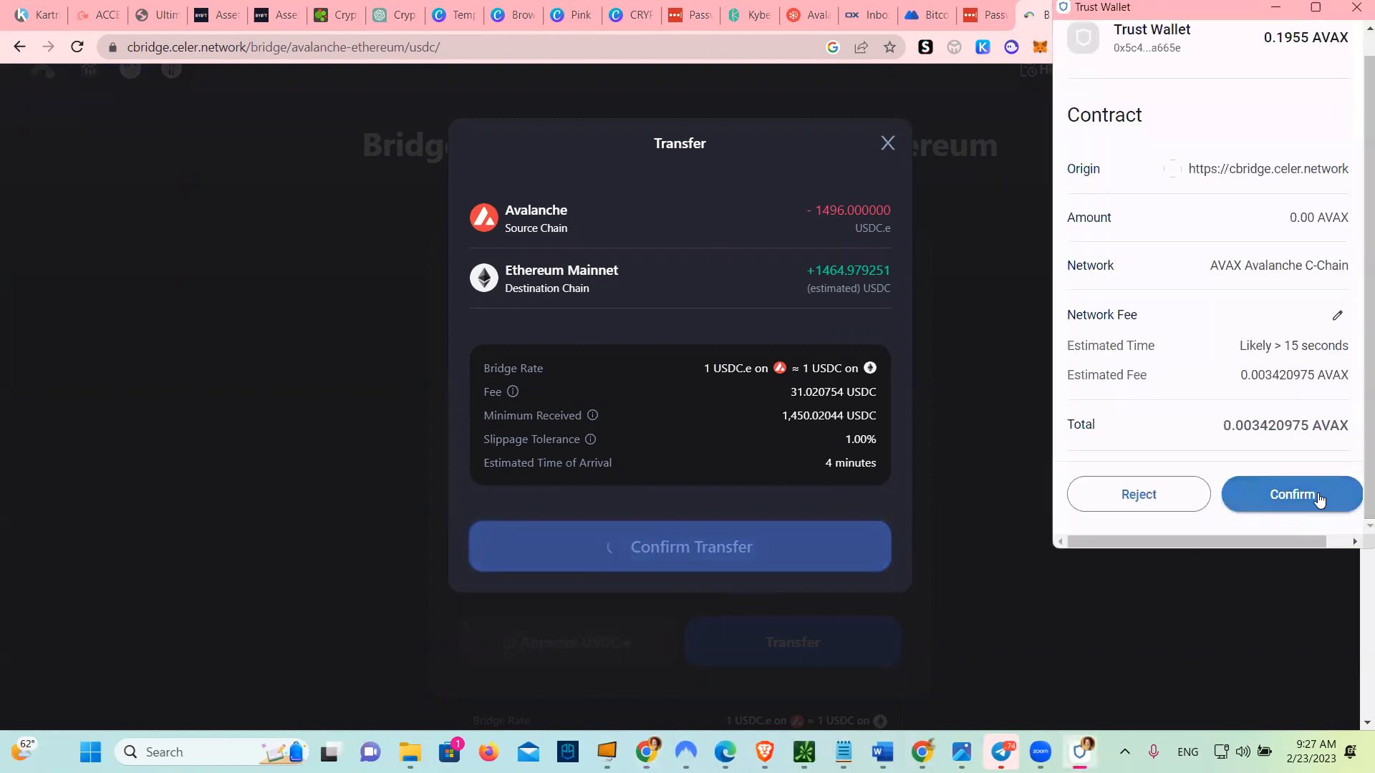
{"action": "left_click", "coordinate": [1291, 494]}
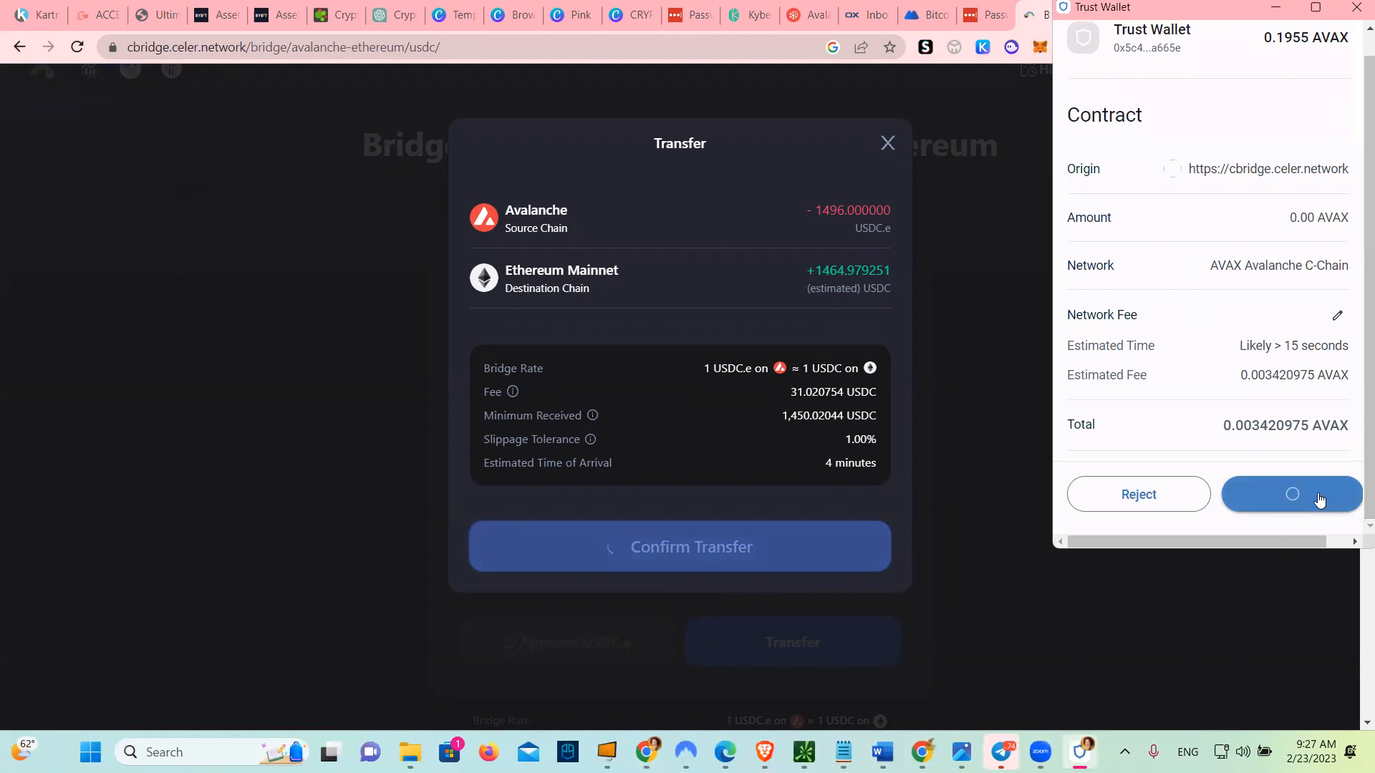
{"action": "left_click", "coordinate": [1291, 494]}
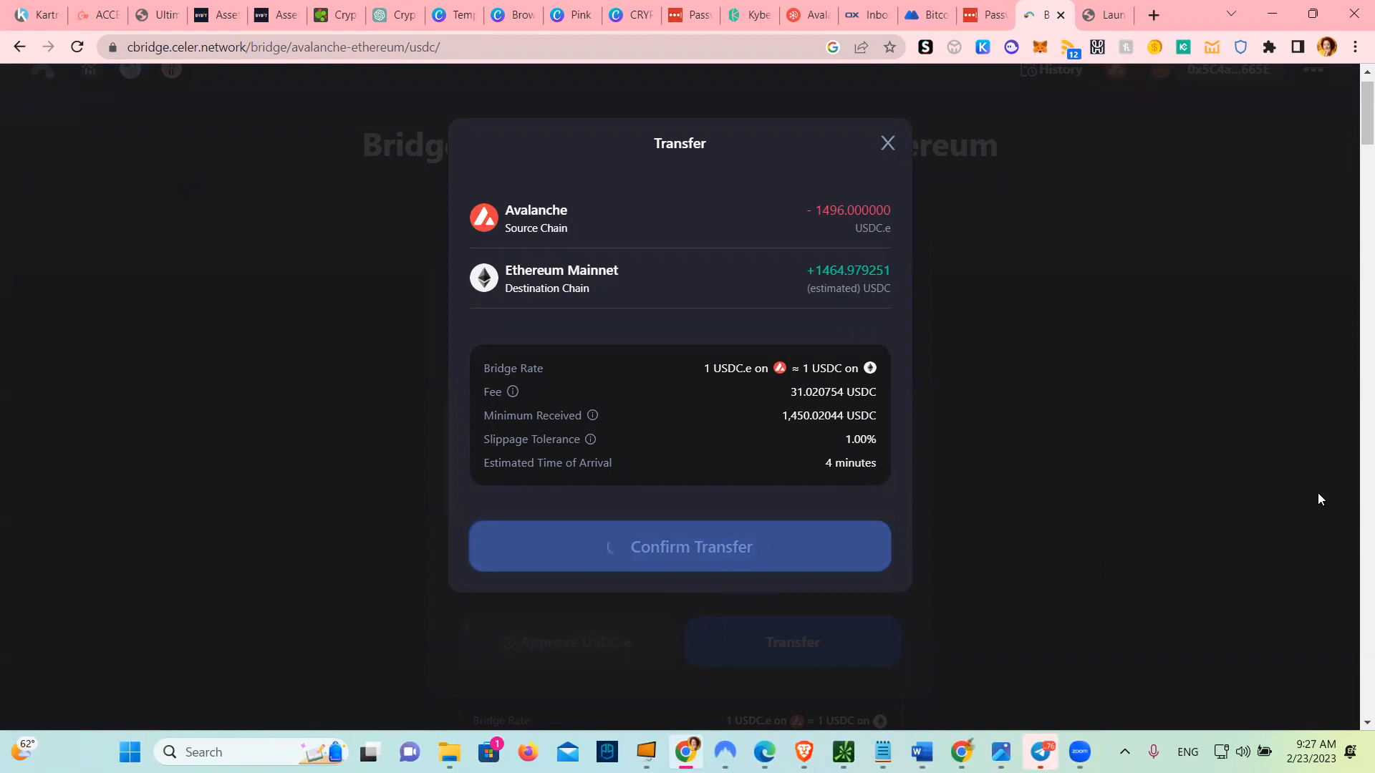
{"action": "left_click", "coordinate": [679, 545]}
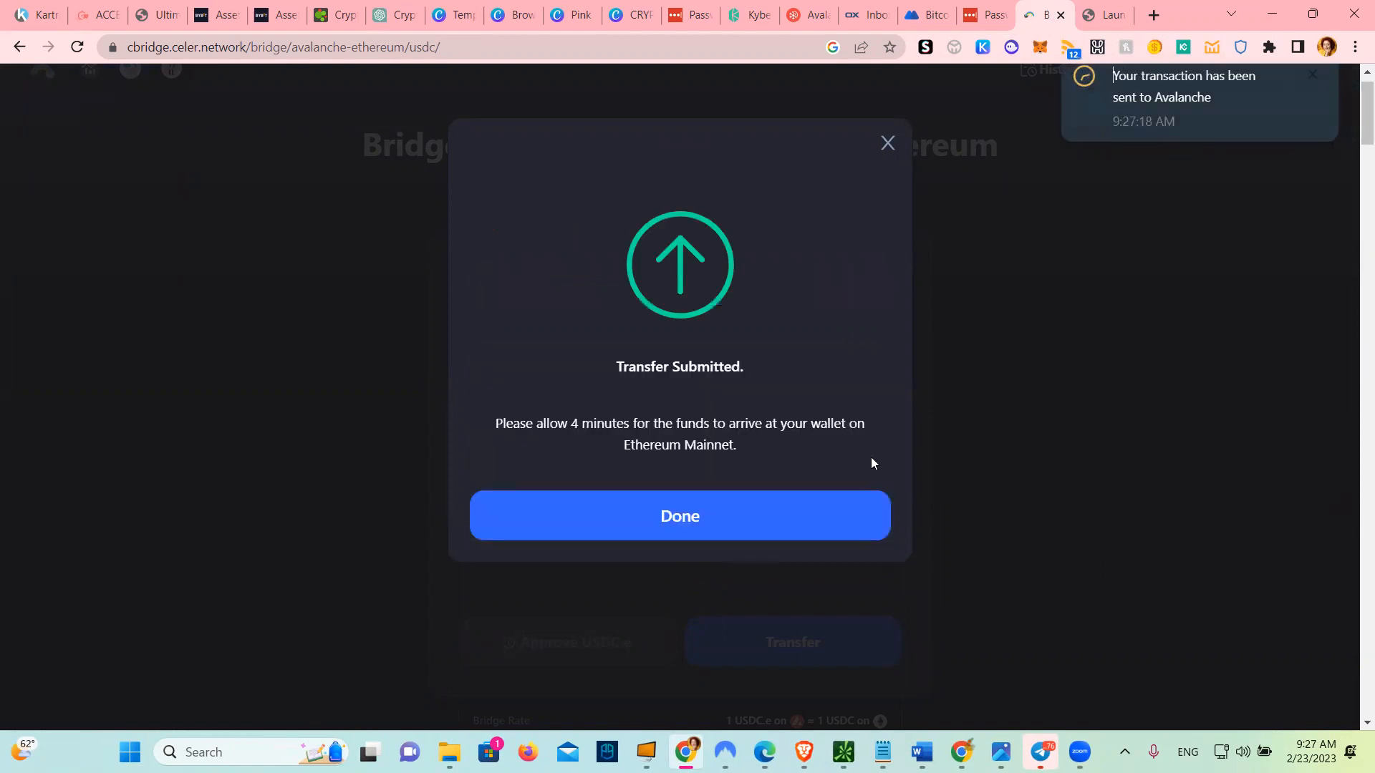
Dismiss the Transfer Submitted notice and check the wallet balance, now $3.85.
{"action": "left_click", "coordinate": [679, 515]}
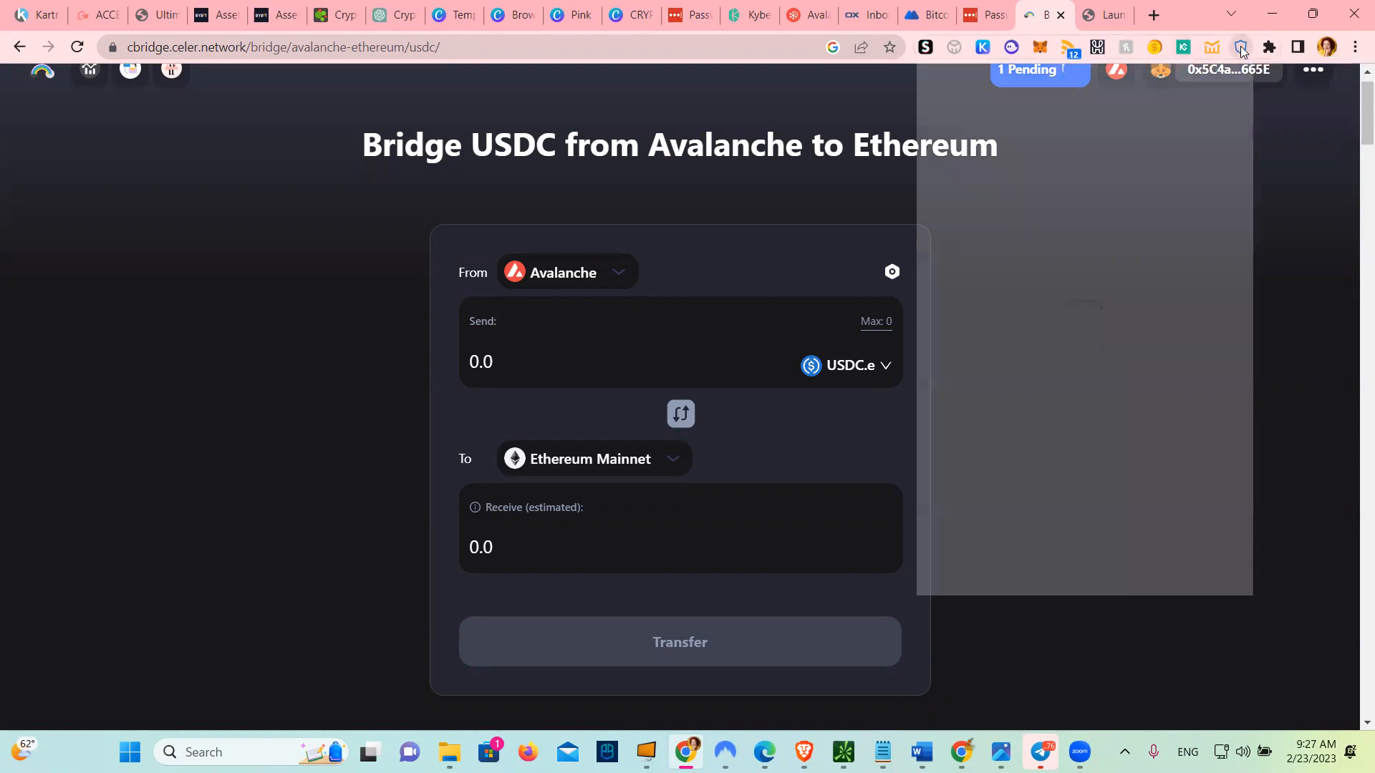
{"action": "left_click", "coordinate": [1240, 47]}
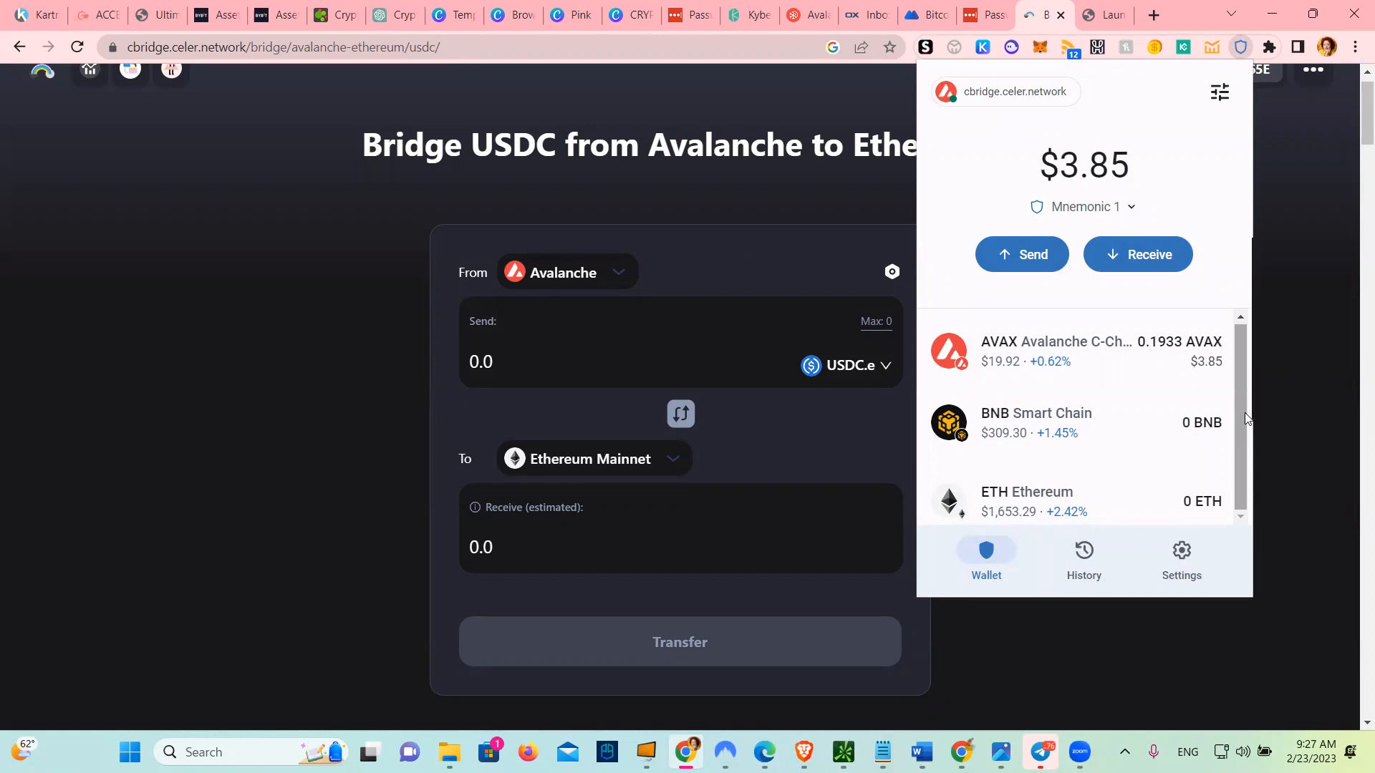
{"action": "mouse_move", "coordinate": [1200, 465]}
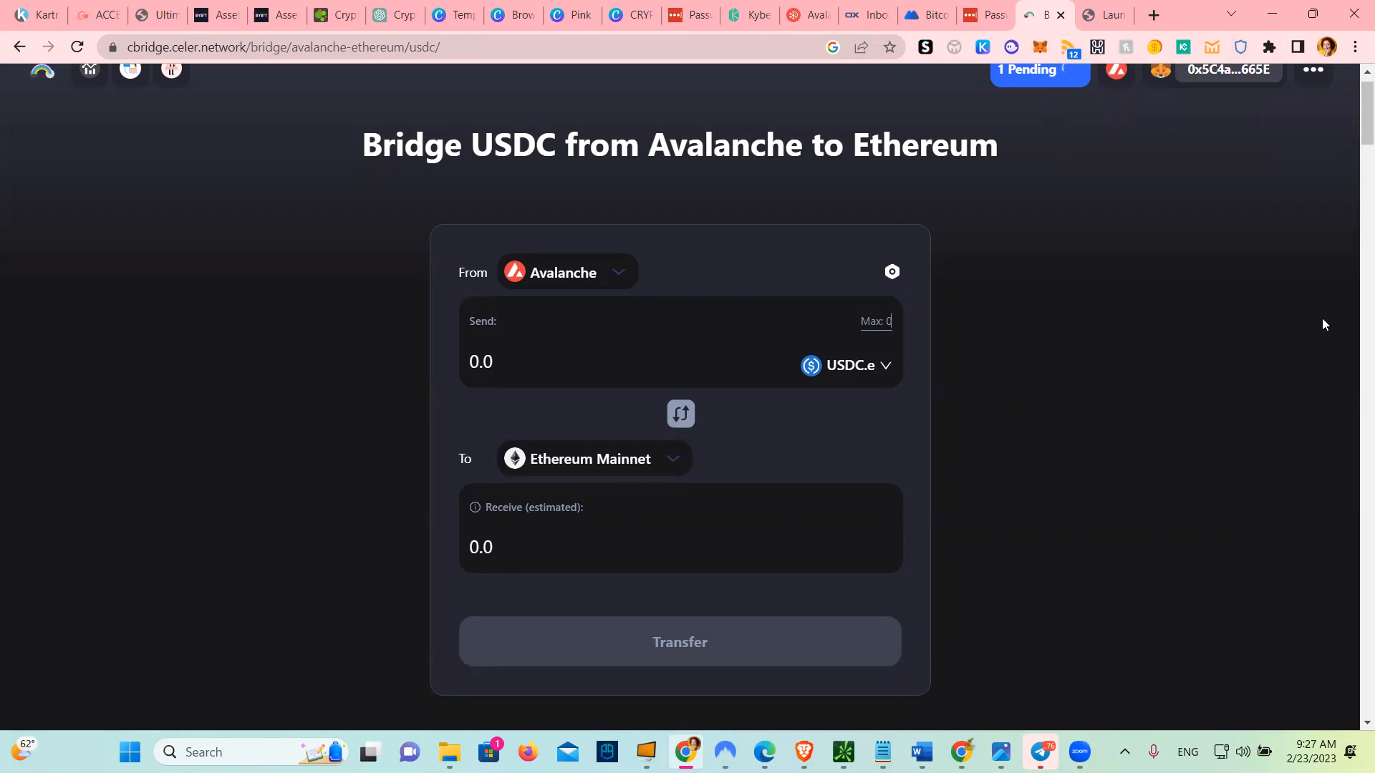
{"action": "mouse_move", "coordinate": [750, 653]}
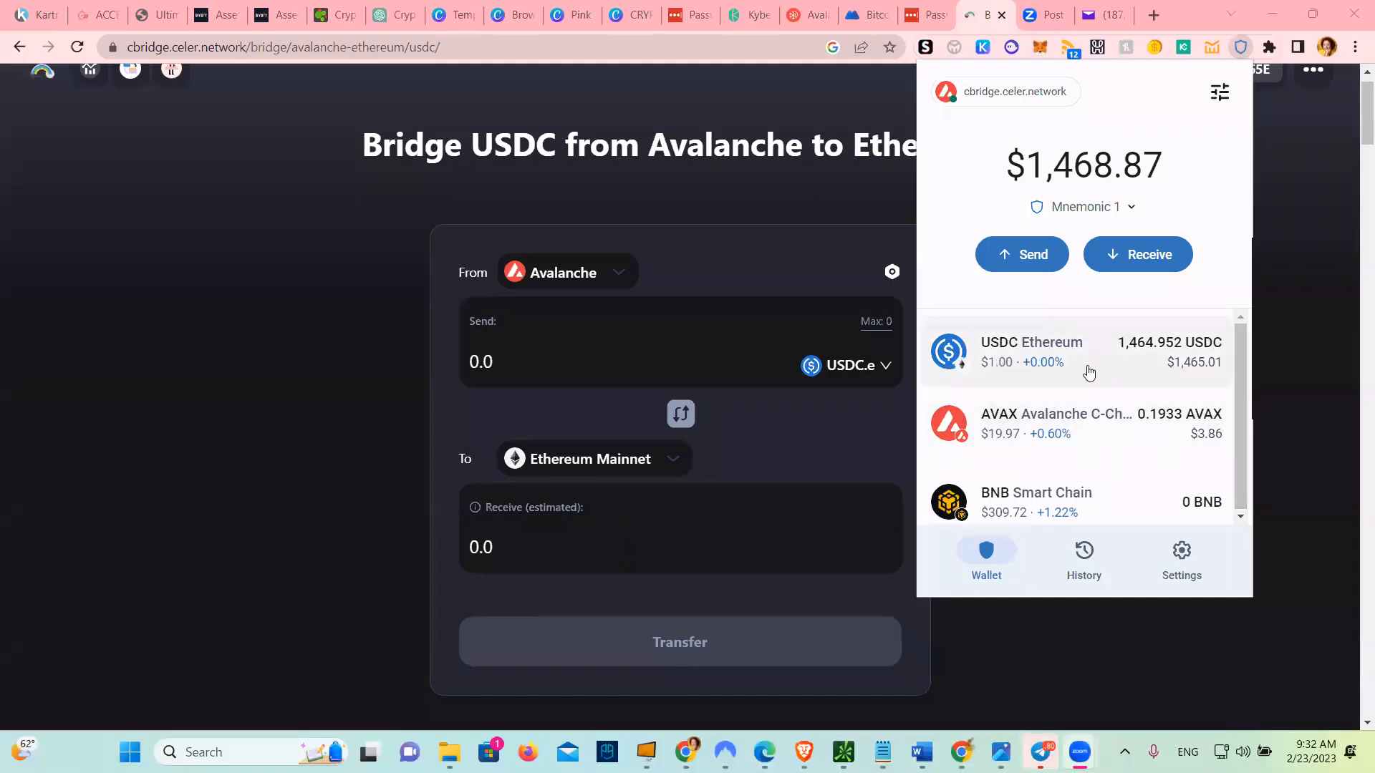
{"action": "mouse_move", "coordinate": [1084, 378]}
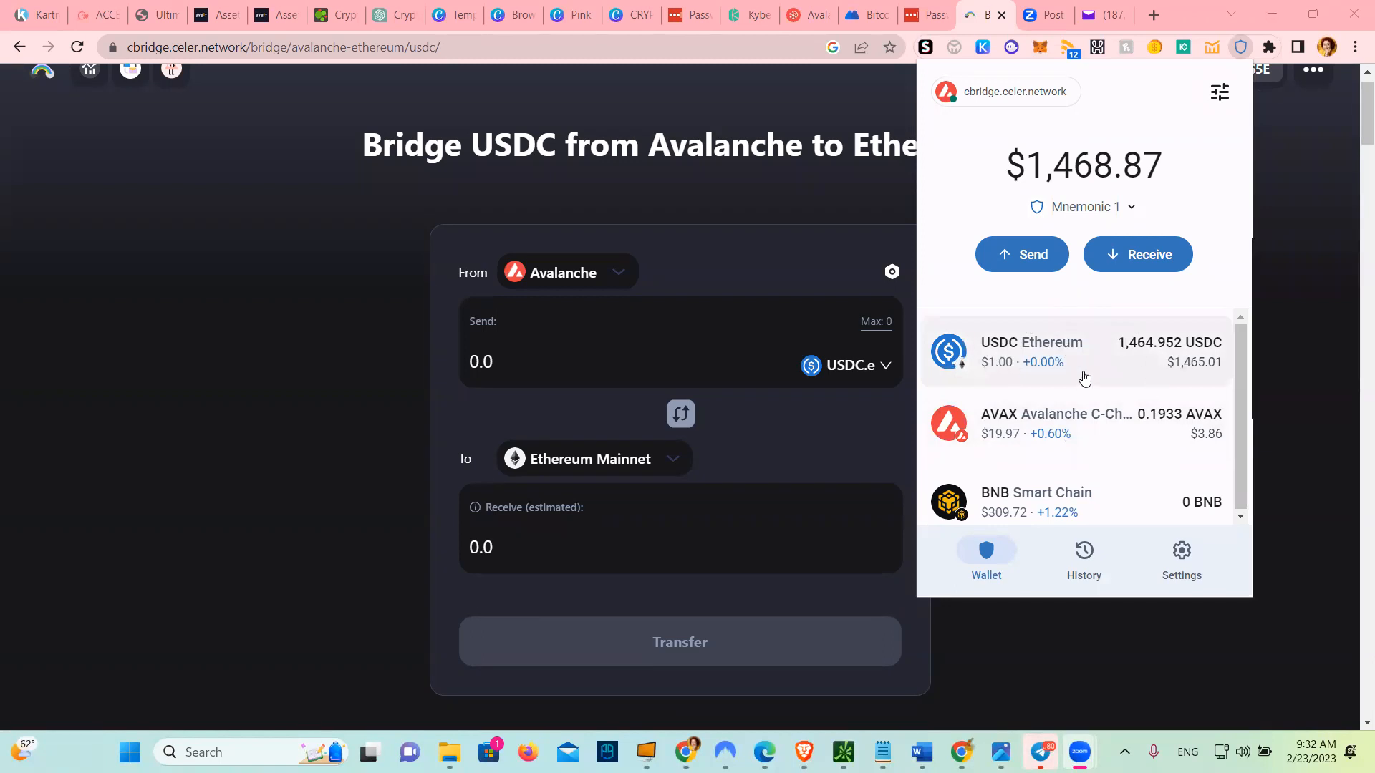
{"action": "mouse_move", "coordinate": [1130, 374]}
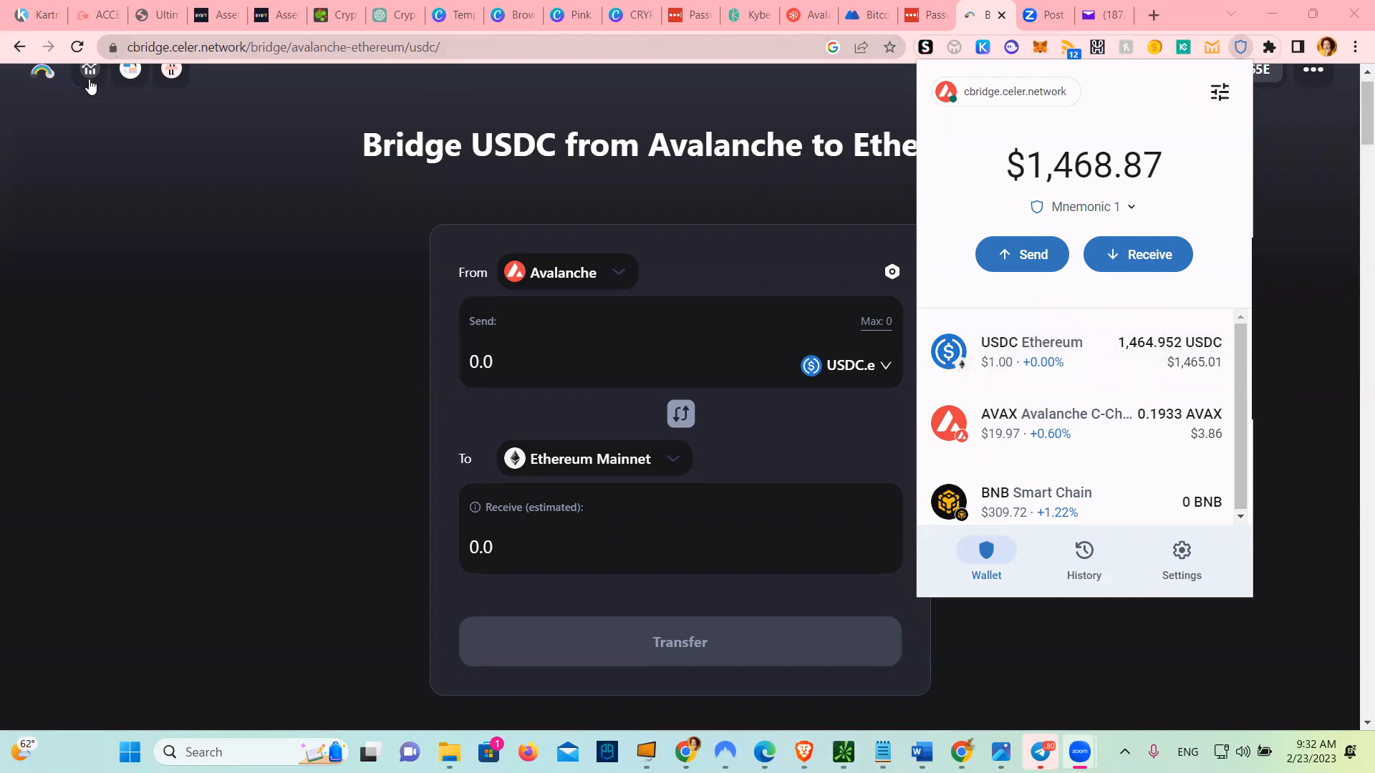
{"action": "mouse_move", "coordinate": [222, 69]}
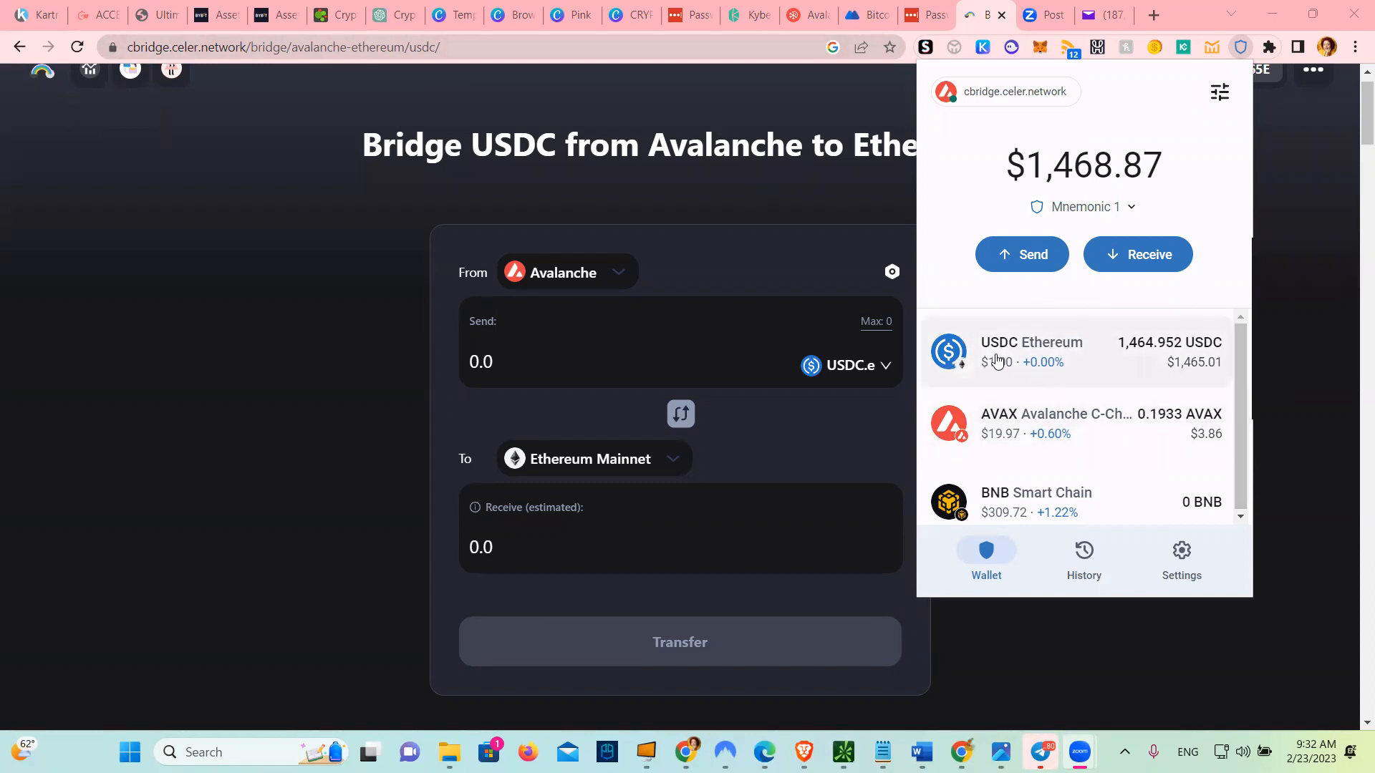
{"action": "mouse_move", "coordinate": [1205, 353]}
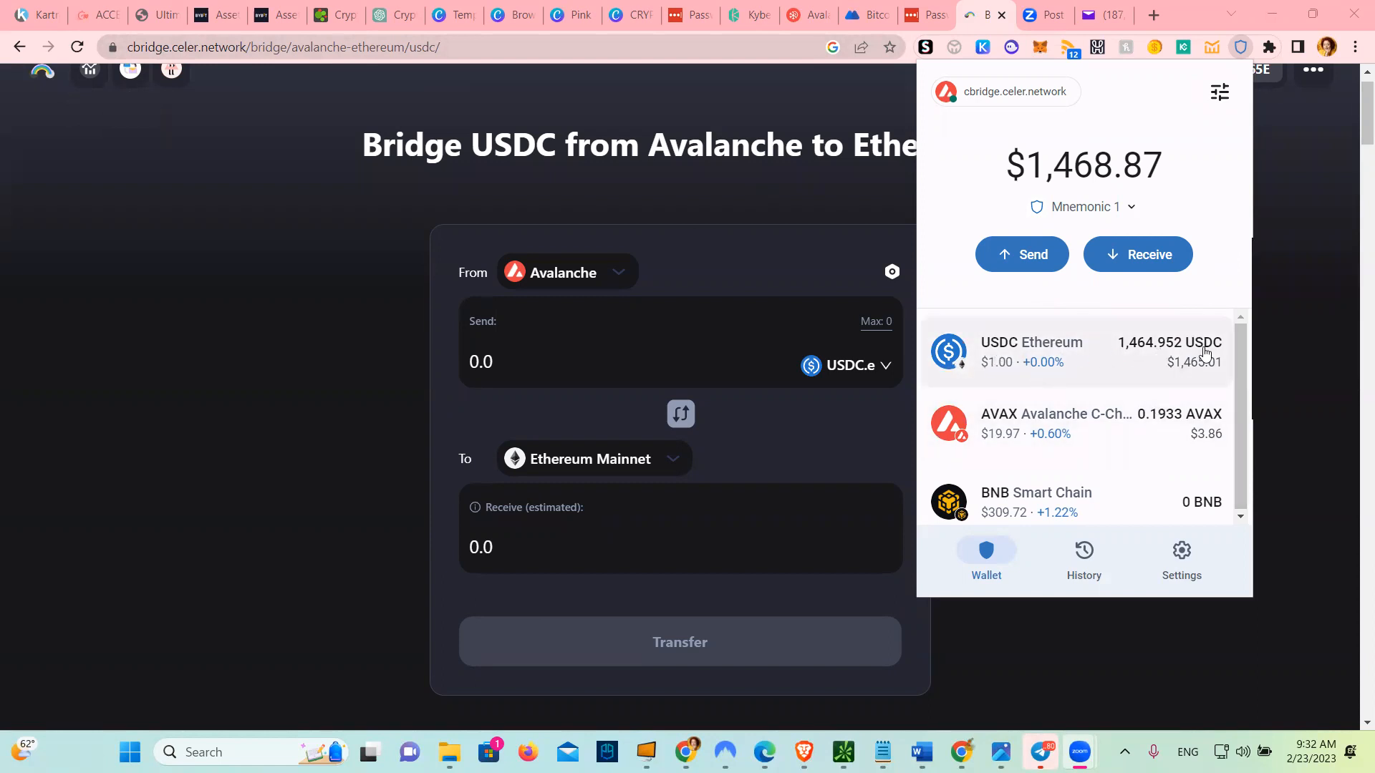
{"action": "mouse_move", "coordinate": [1144, 355]}
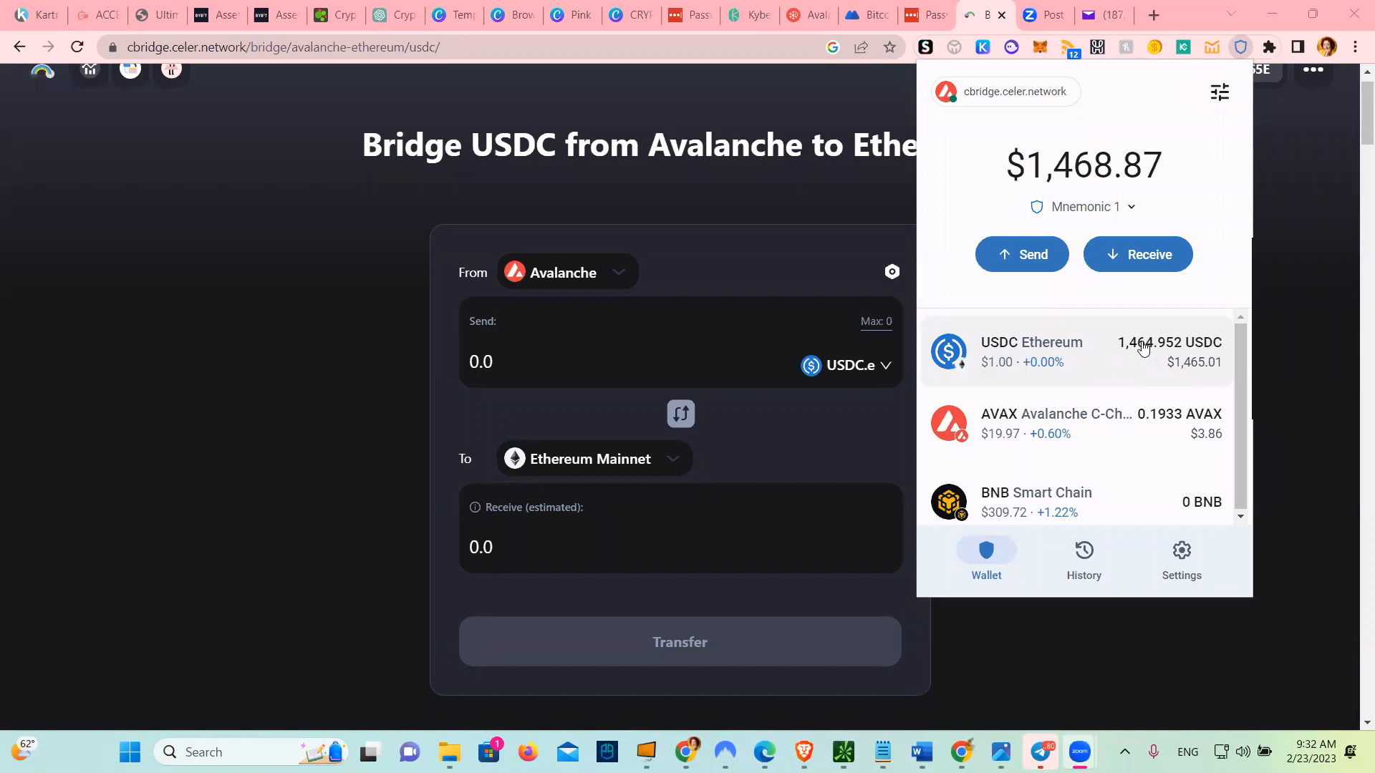
{"action": "mouse_move", "coordinate": [1231, 354]}
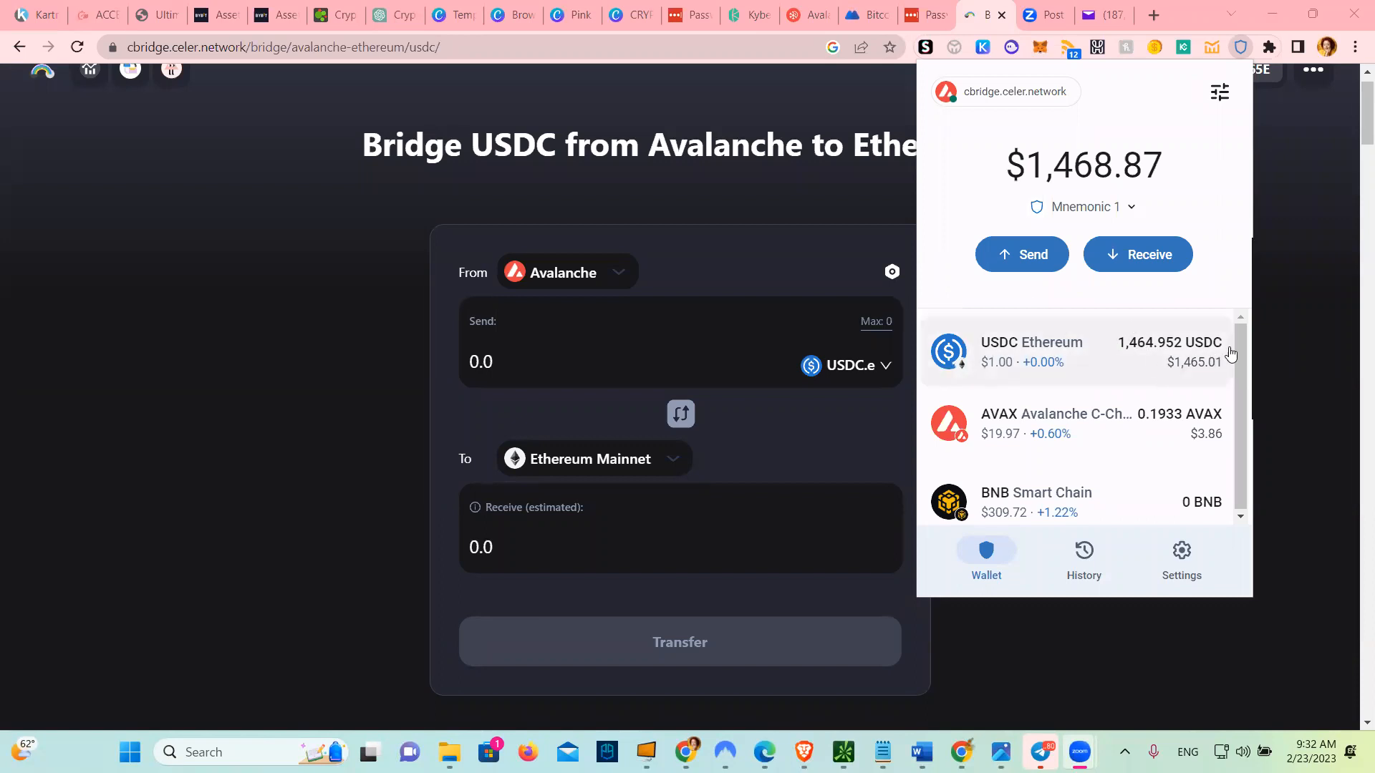
{"action": "mouse_move", "coordinate": [1235, 351]}
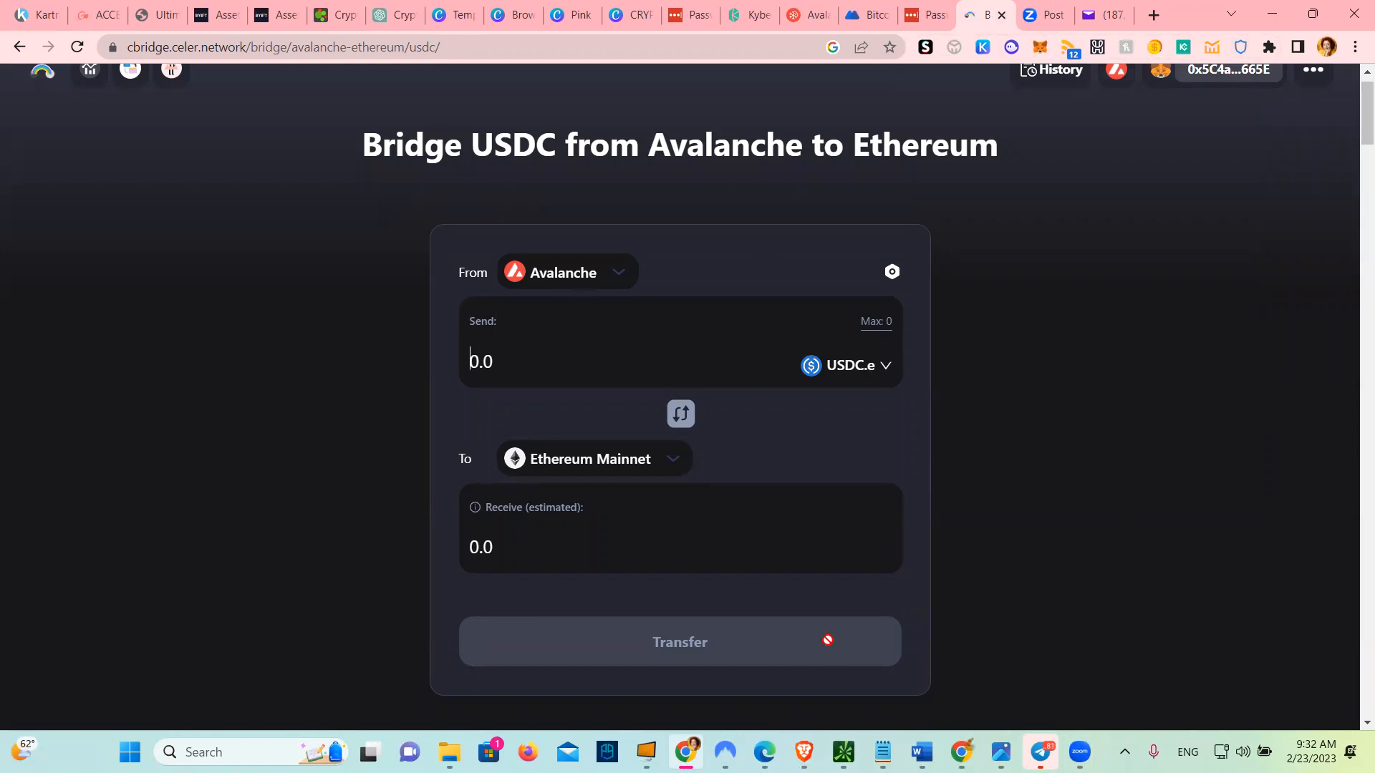
{"action": "mouse_move", "coordinate": [1032, 615]}
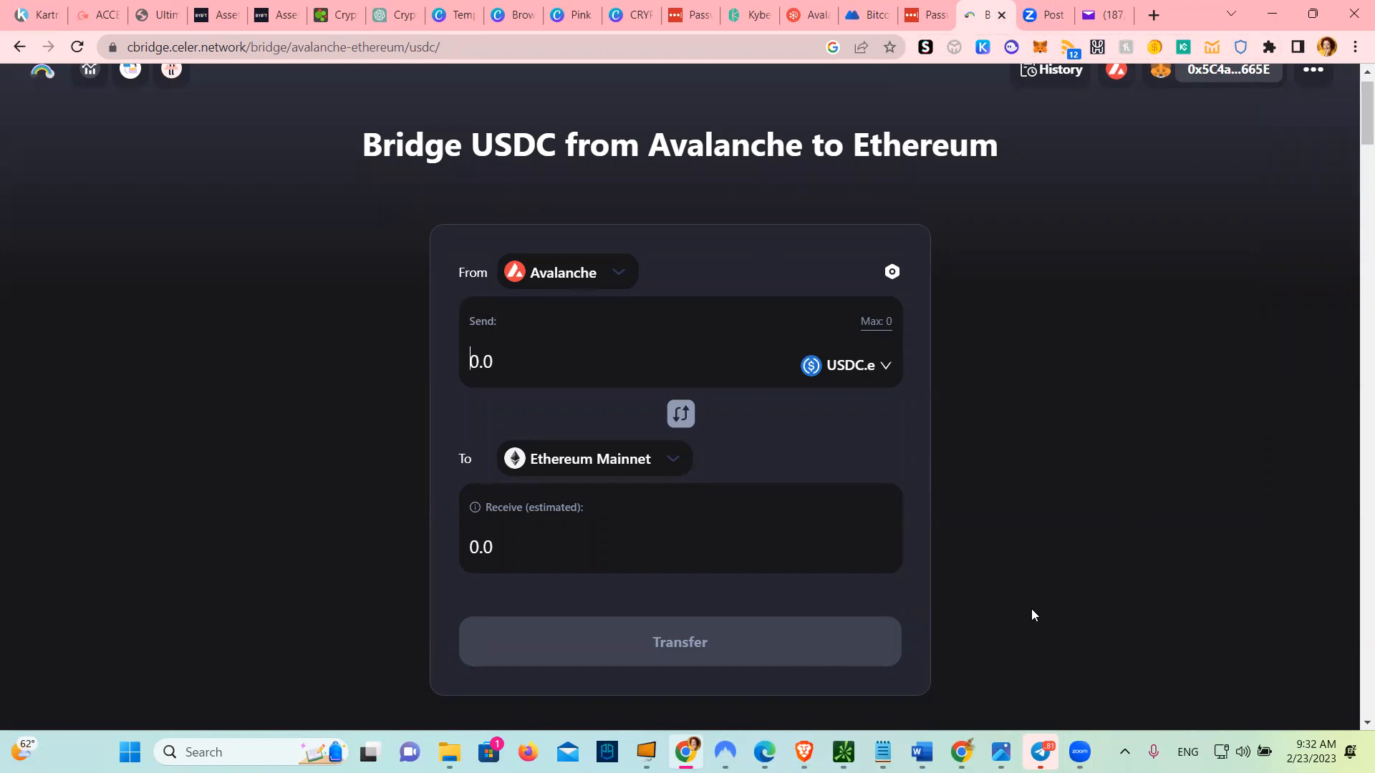